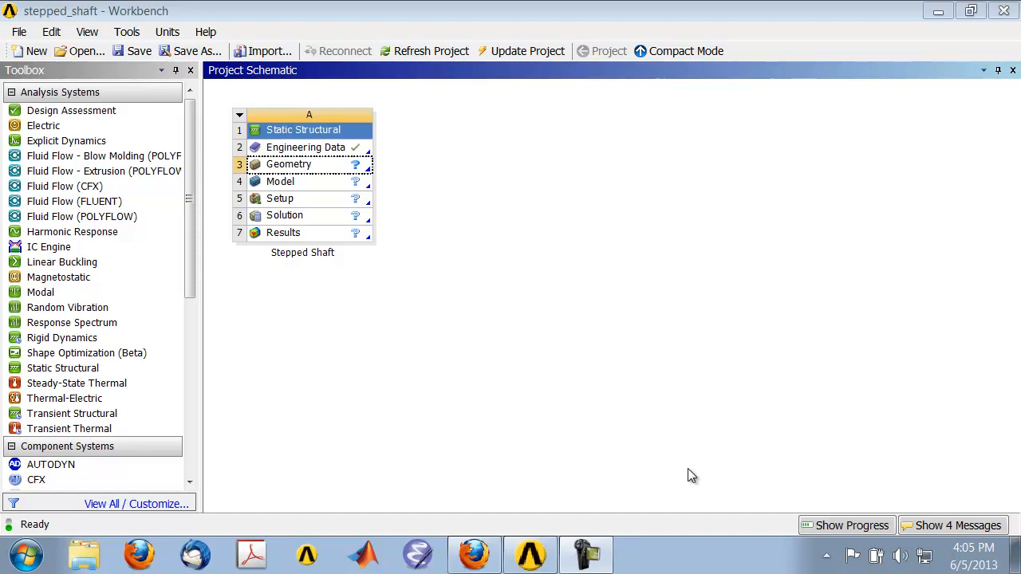
mouse_move(434, 178)
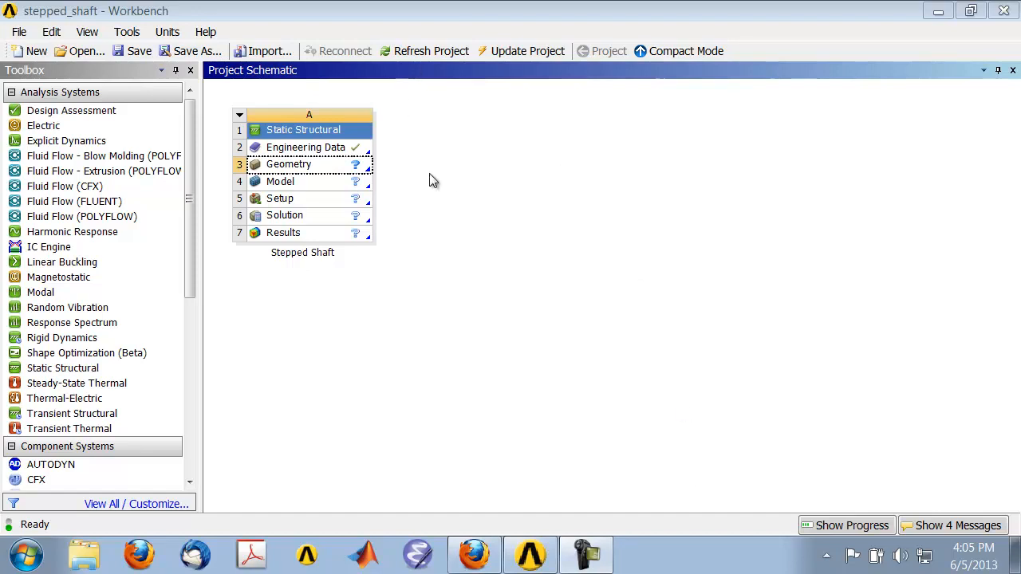
mouse_move(316, 172)
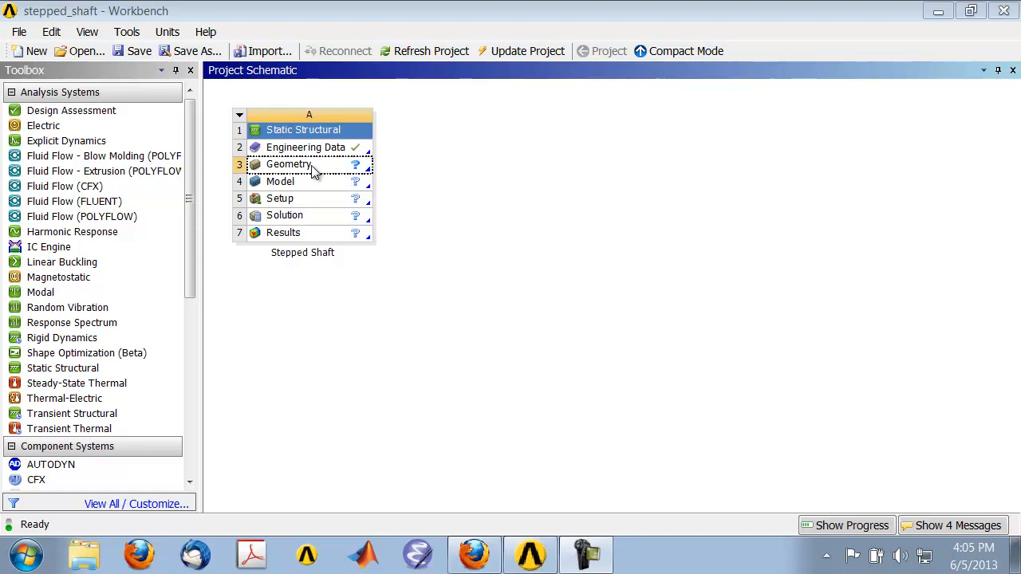
- Set the Geometry cell's Analysis Type to 2D in its Properties panel, then close the panel
left_click(289, 164)
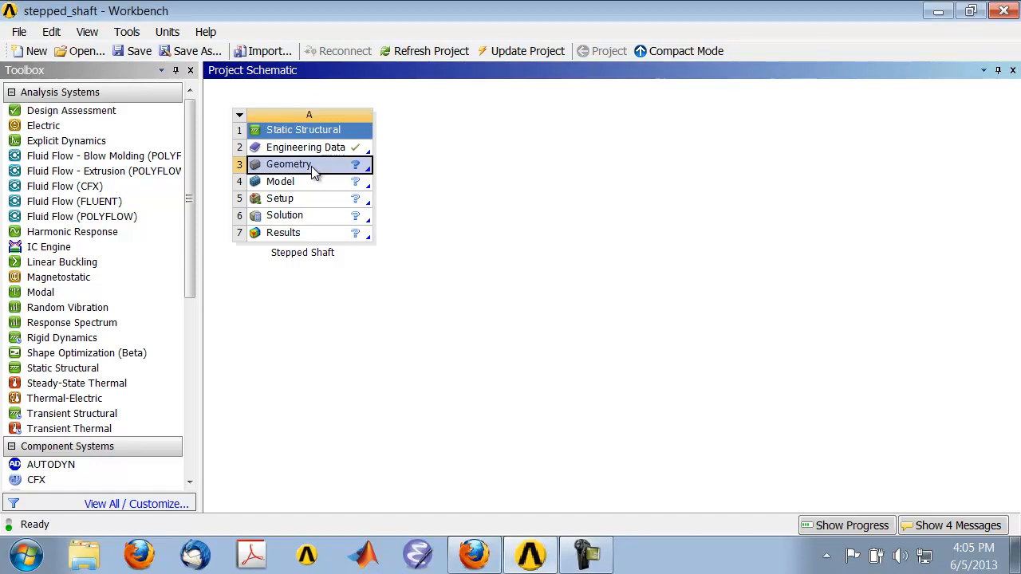
right_click(289, 163)
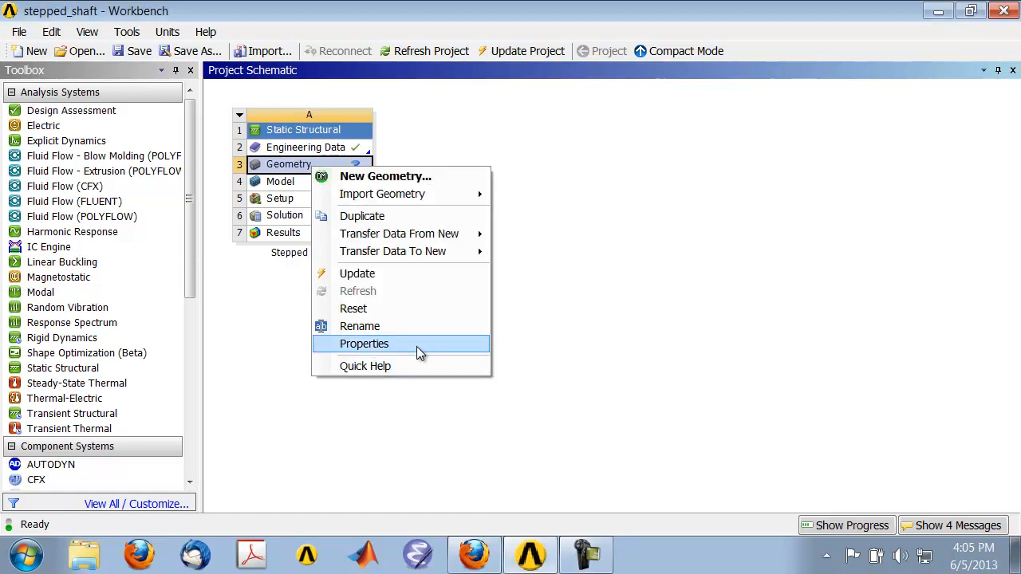
left_click(364, 344)
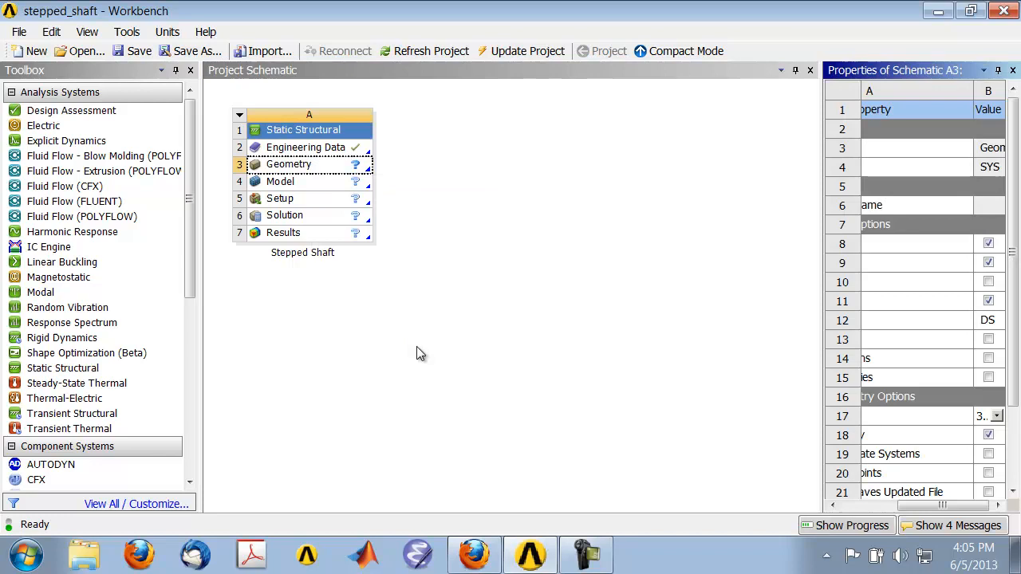
mouse_move(824, 454)
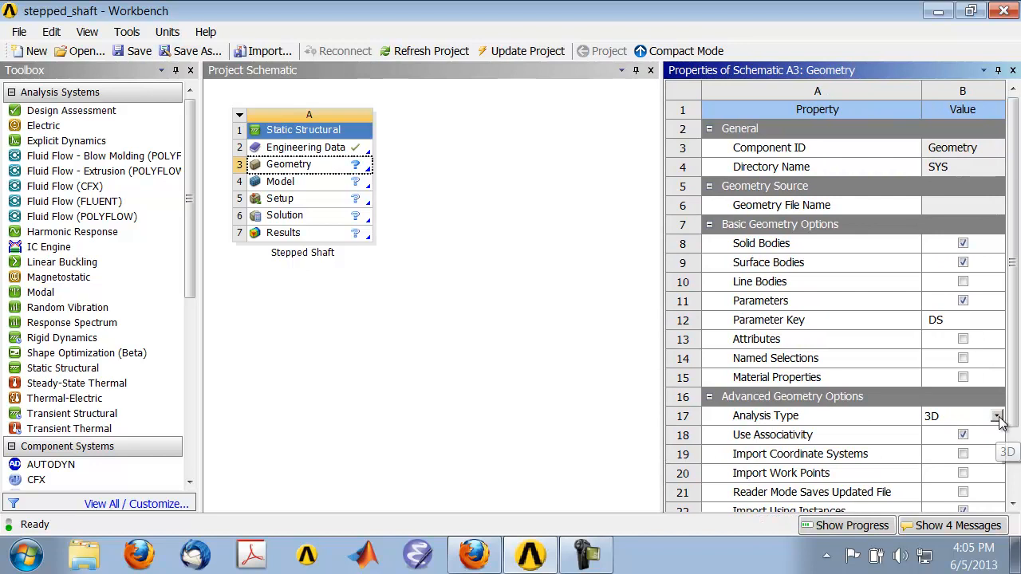
left_click(999, 415)
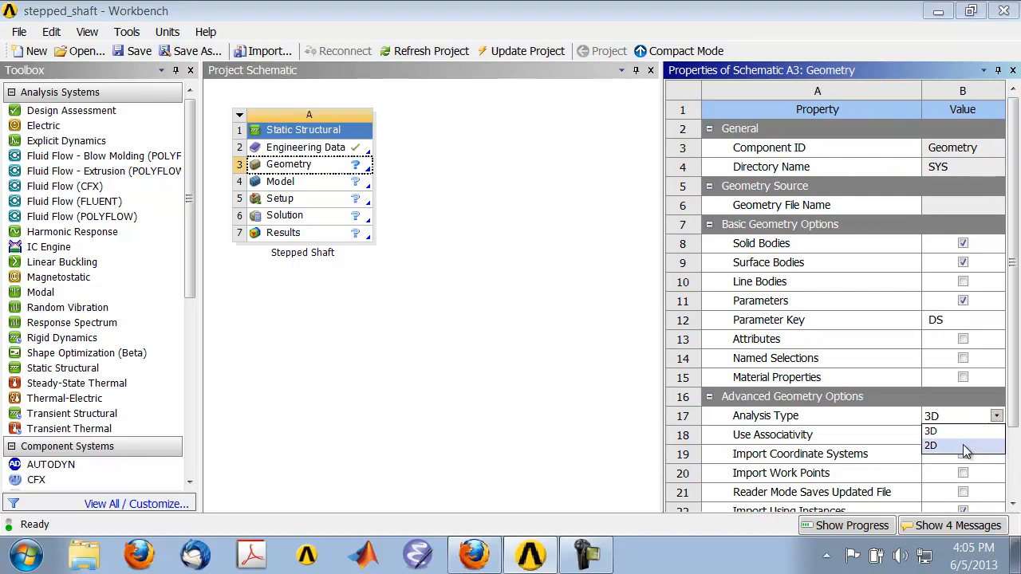
left_click(932, 445)
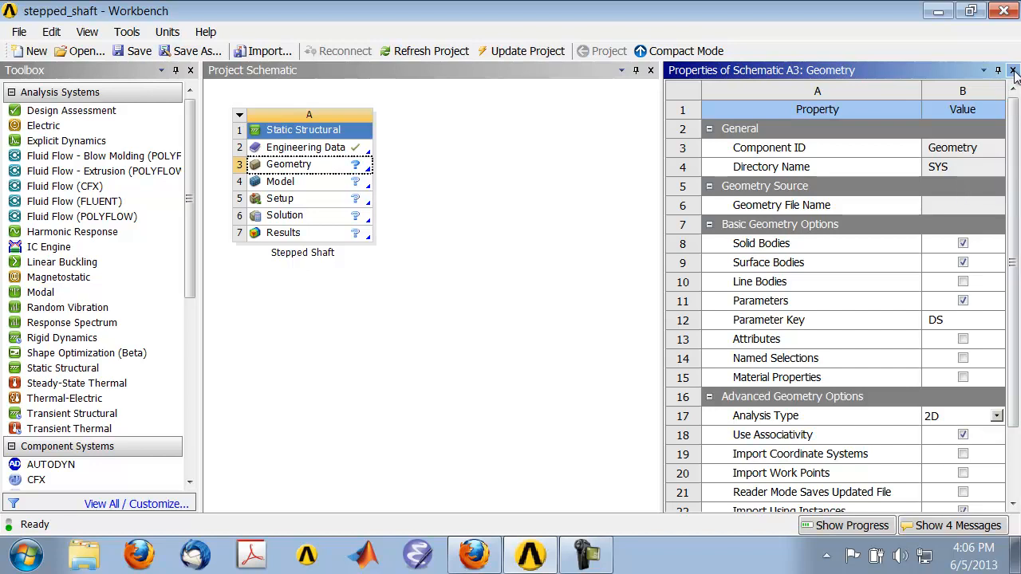
mouse_move(1013, 72)
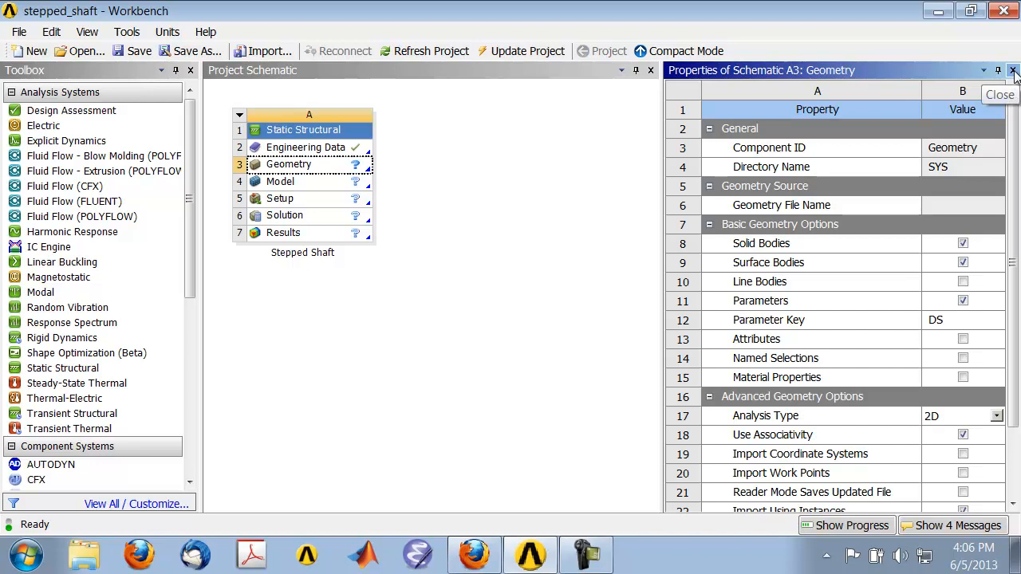
left_click(1014, 70)
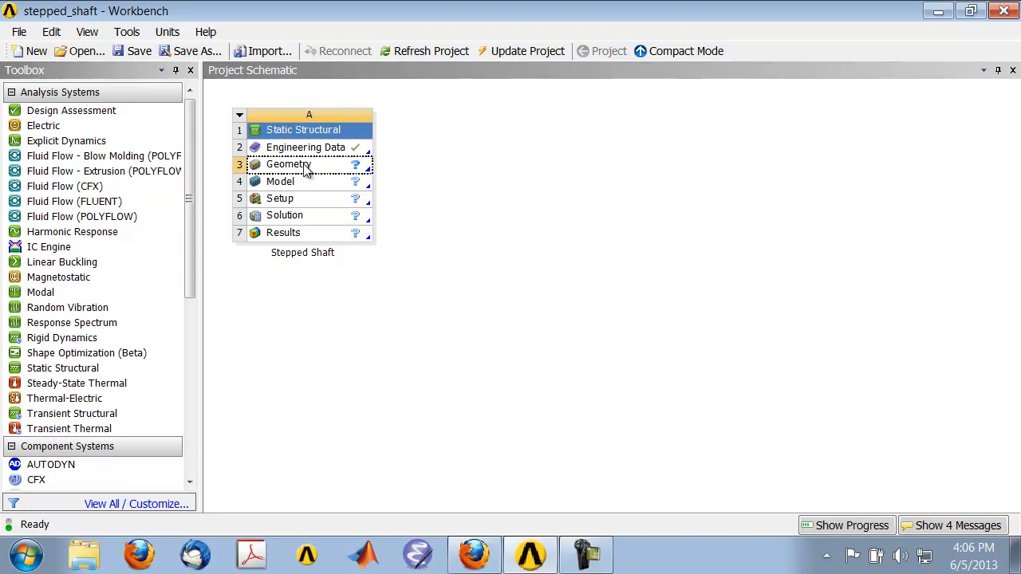
- Launch DesignModeler on the Geometry cell with inch units and look face-on at XYPlane
double_click(287, 165)
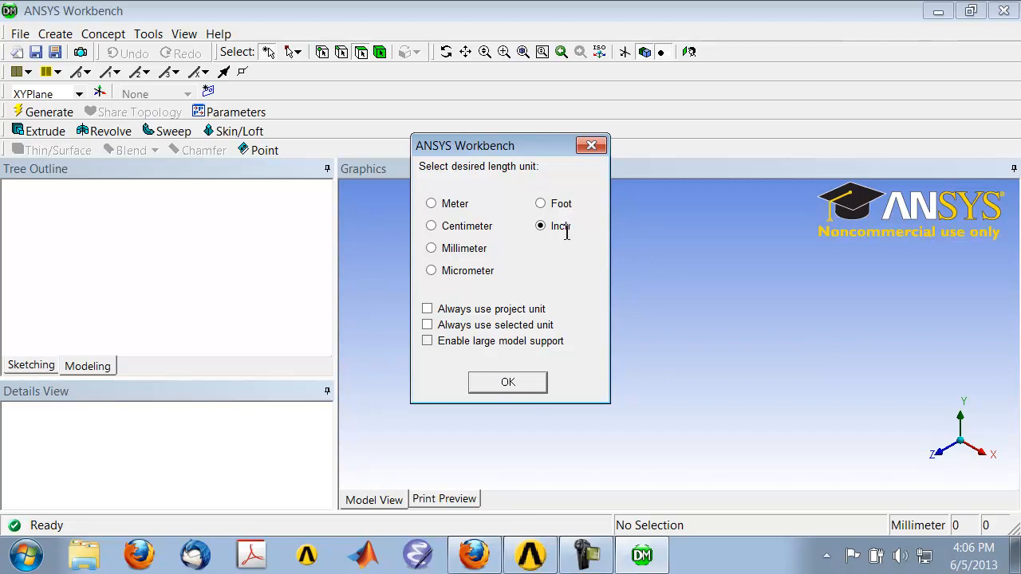
left_click(507, 383)
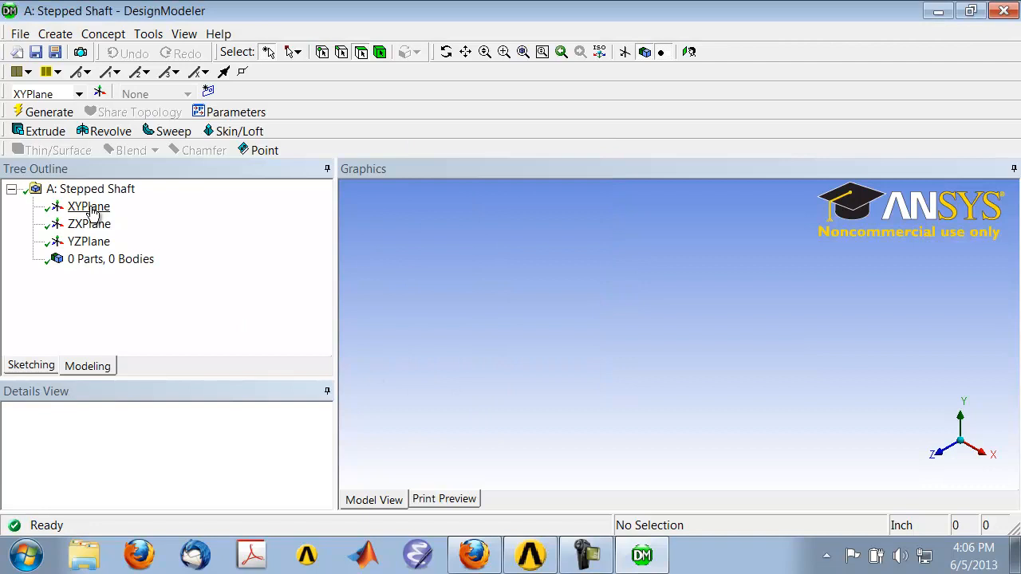
left_click(90, 208)
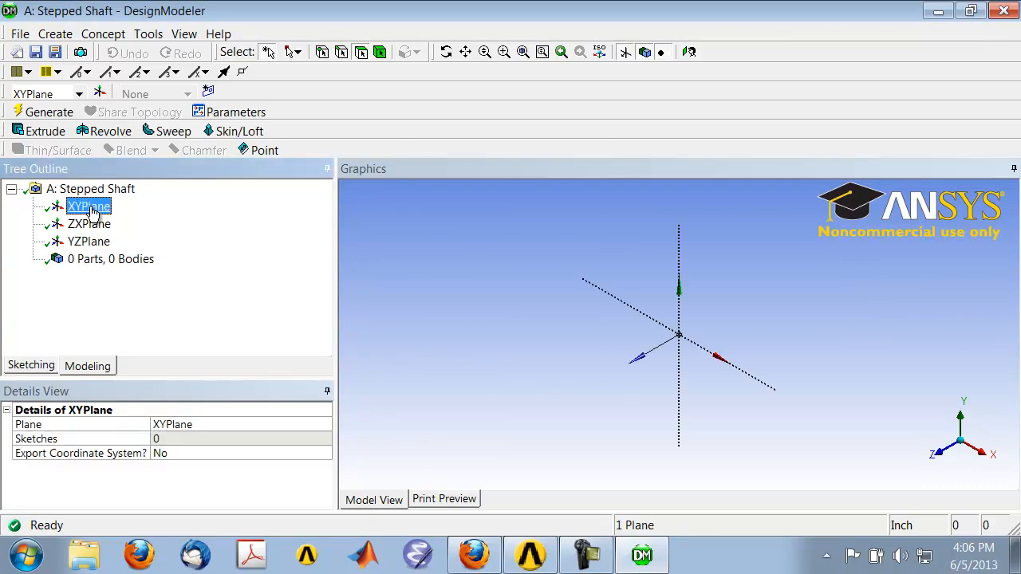
mouse_move(87, 206)
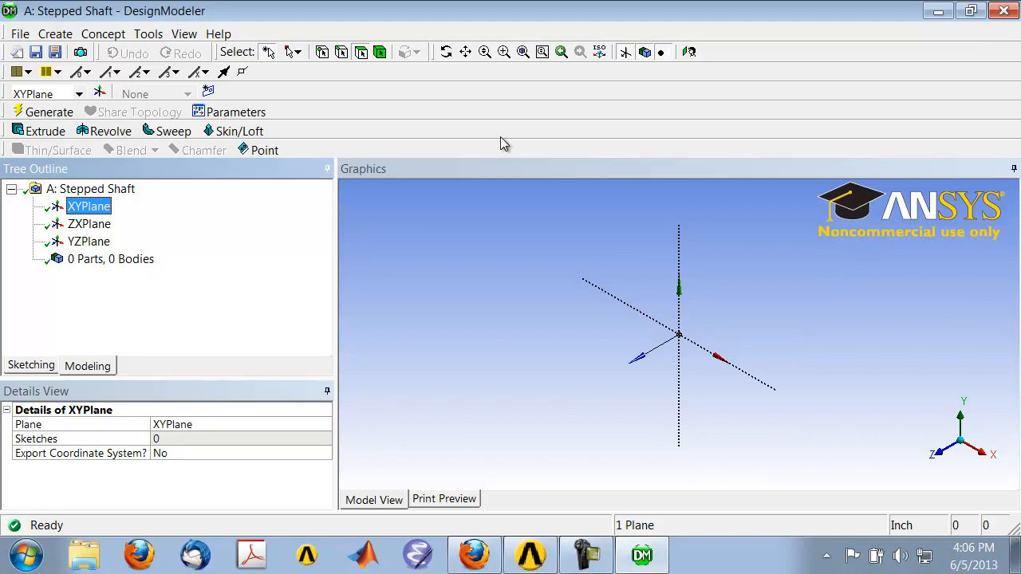
mouse_move(689, 51)
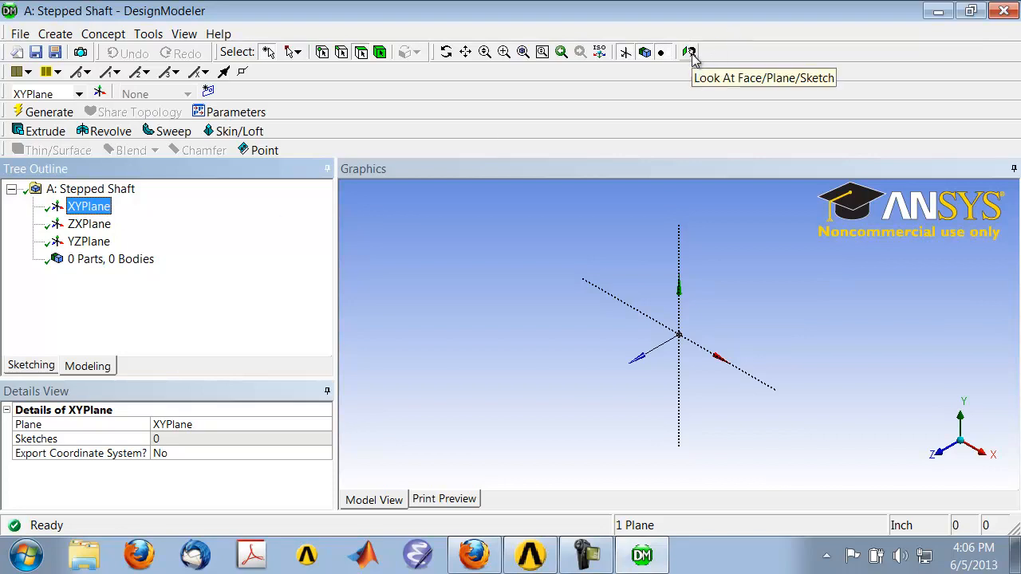
left_click(689, 51)
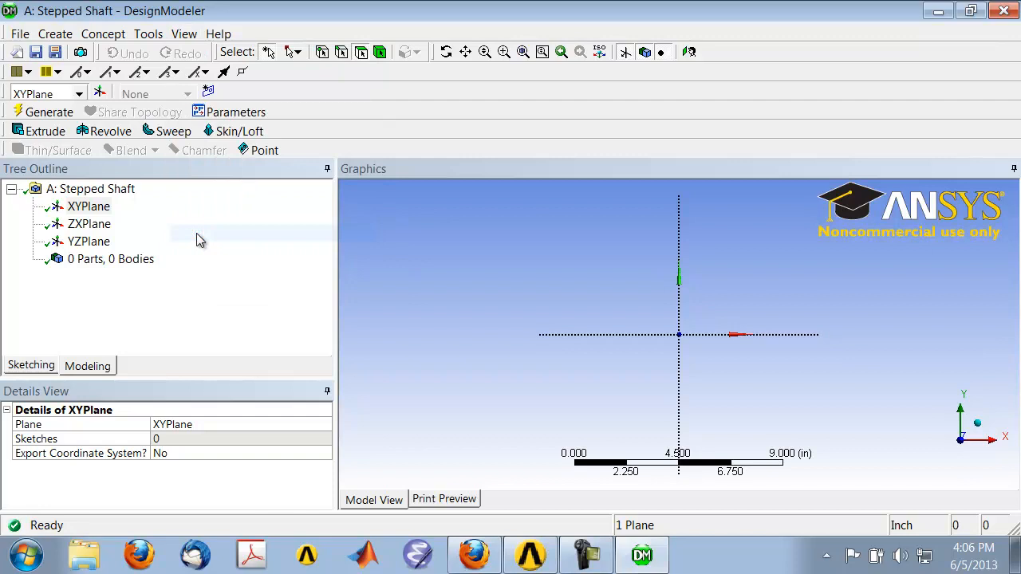
mouse_move(477, 399)
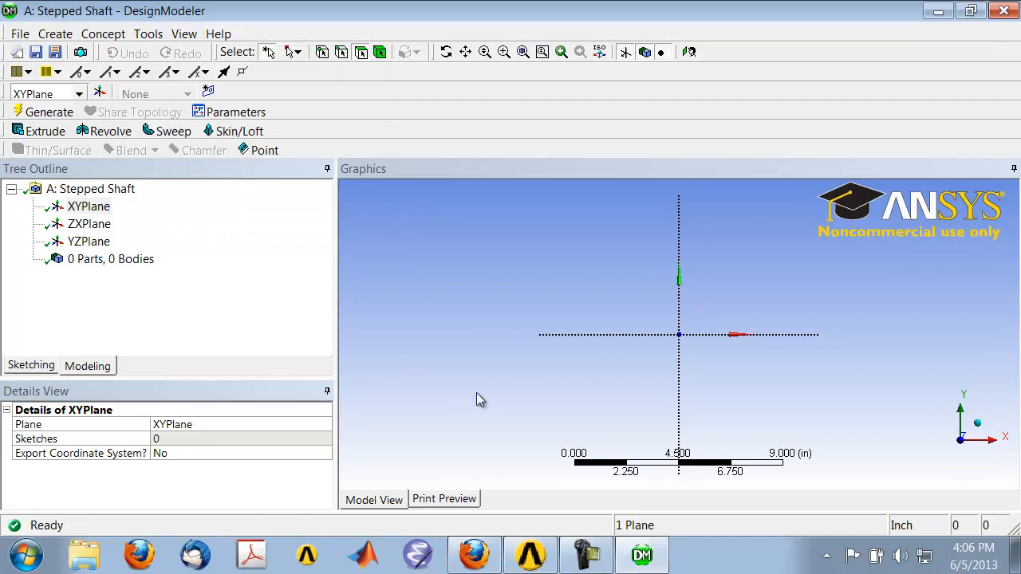
mouse_move(274, 371)
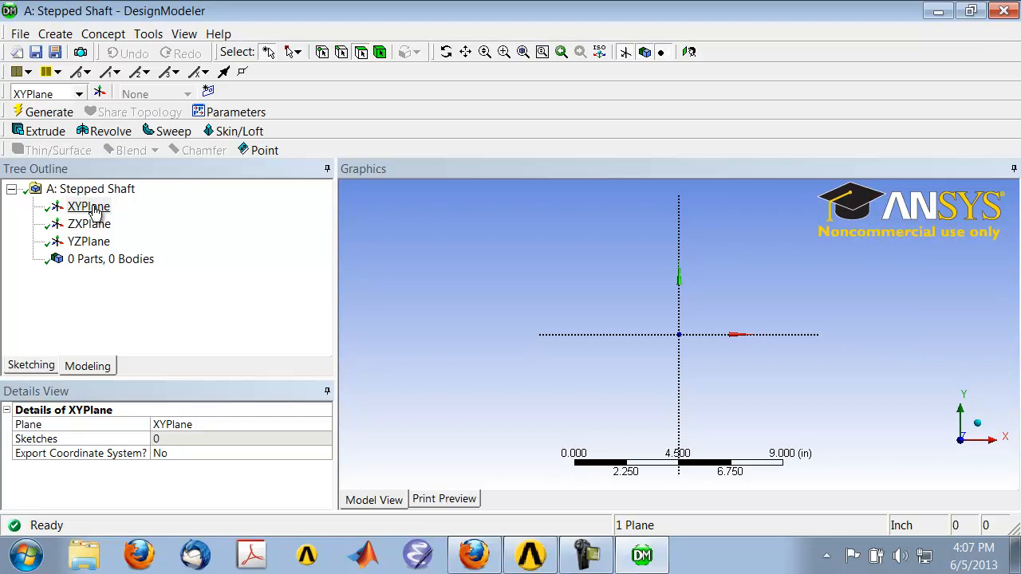
- Start a polyline sketch on XYPlane with its first vertex at the origin
left_click(89, 208)
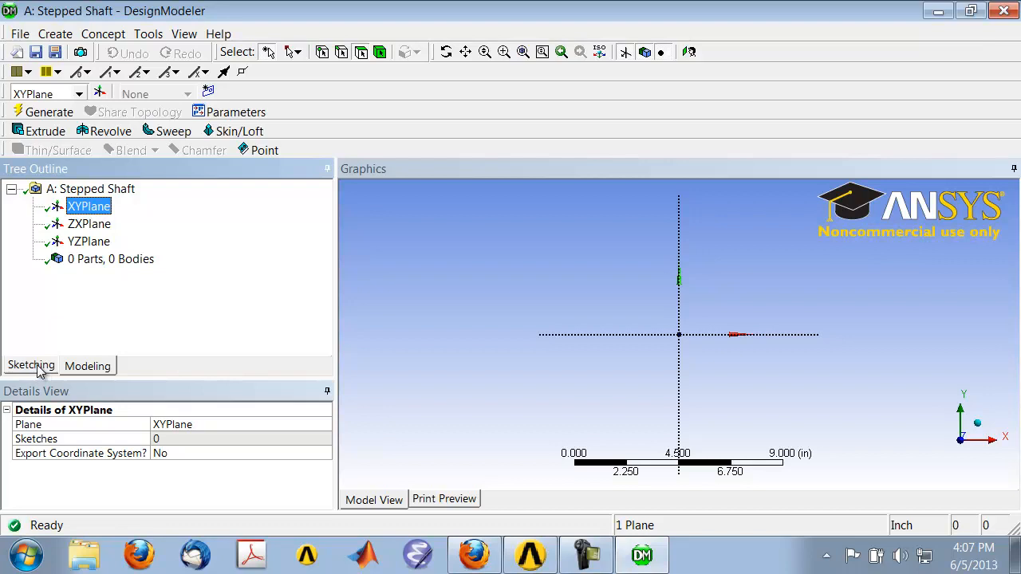
left_click(30, 366)
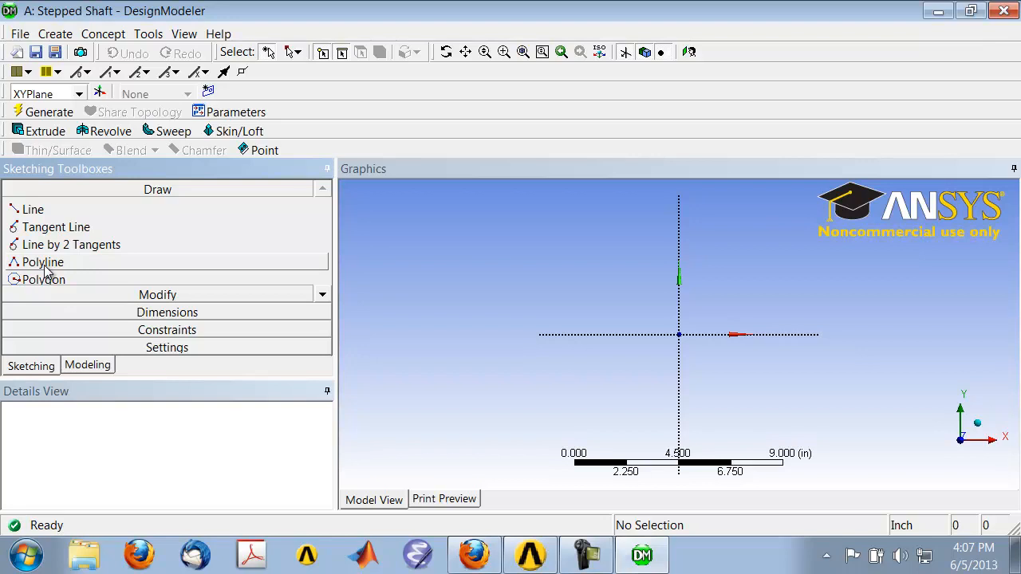
left_click(43, 262)
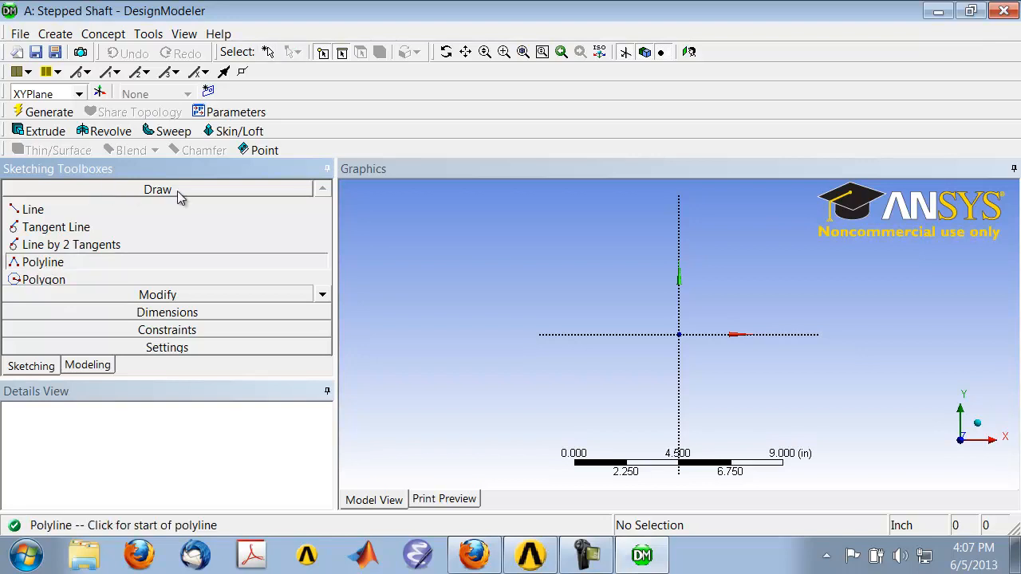
mouse_move(86, 268)
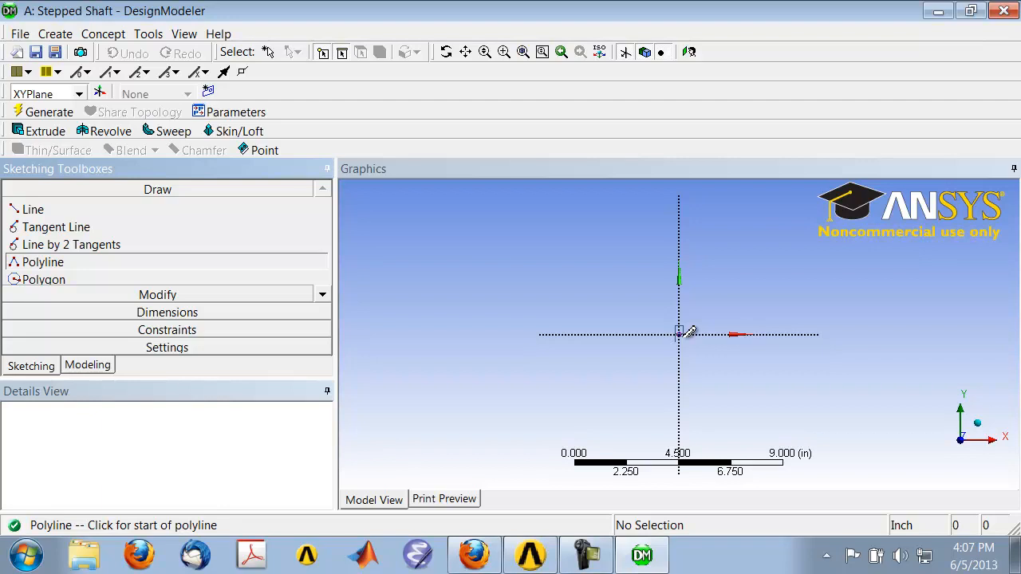
left_click(680, 333)
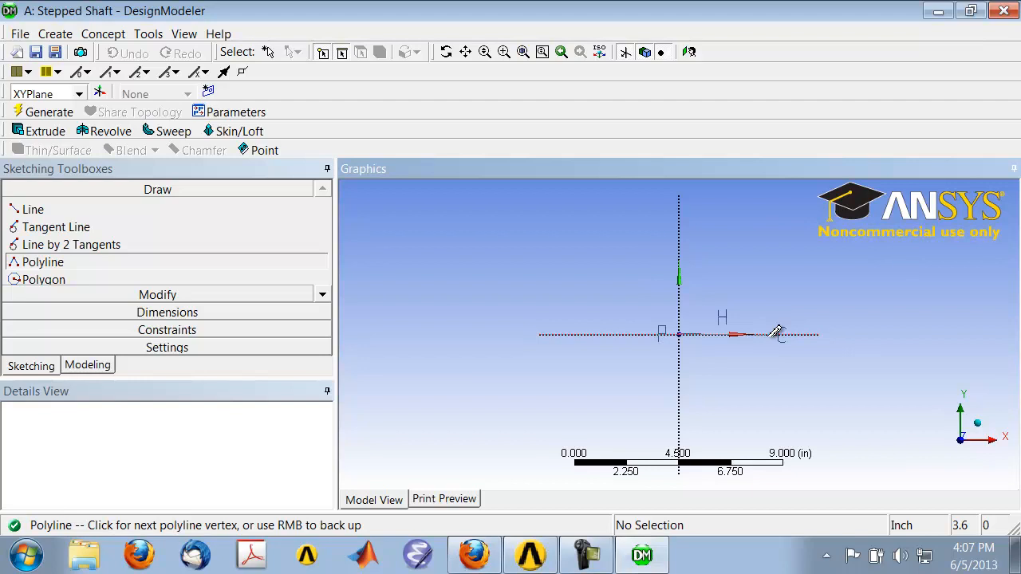
mouse_move(785, 333)
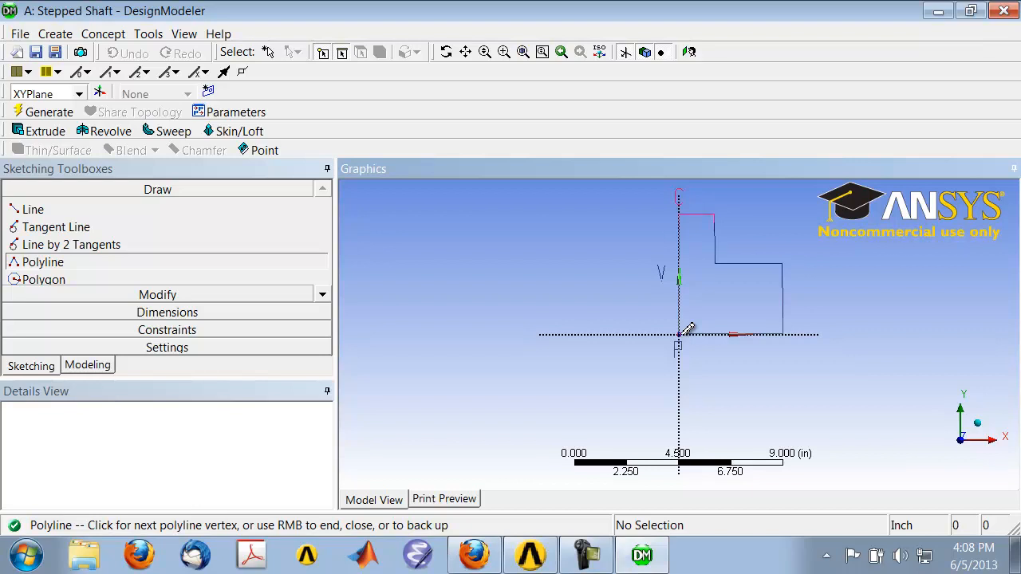
- Close the polyline back to the origin, completing the six-edge stepped outline
right_click(683, 335)
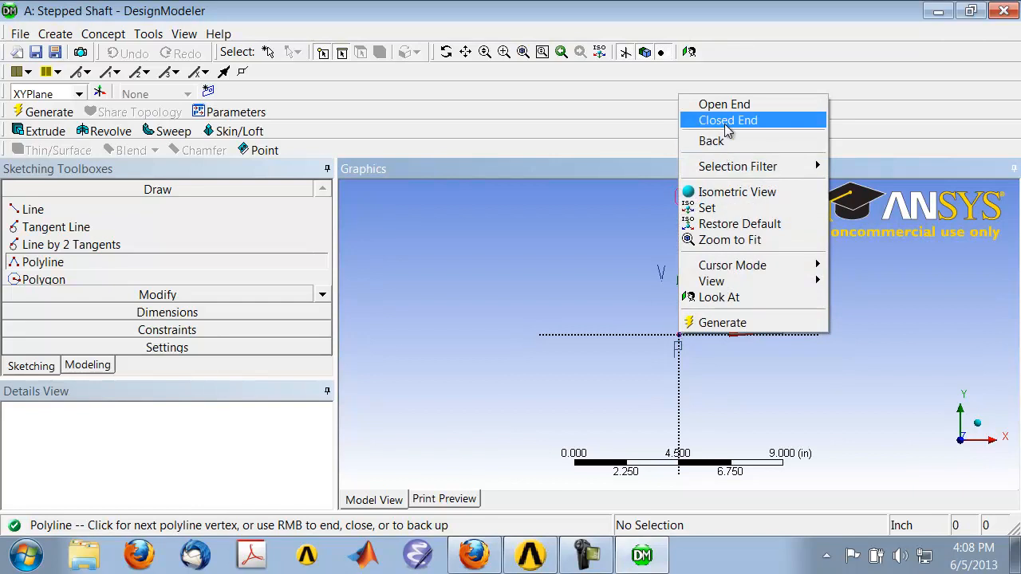
left_click(728, 119)
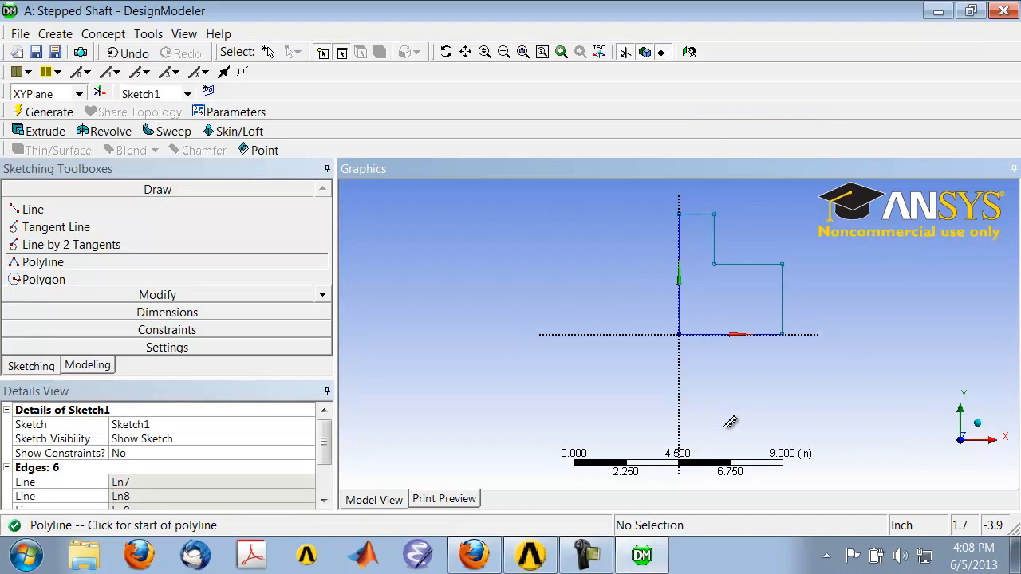
mouse_move(726, 262)
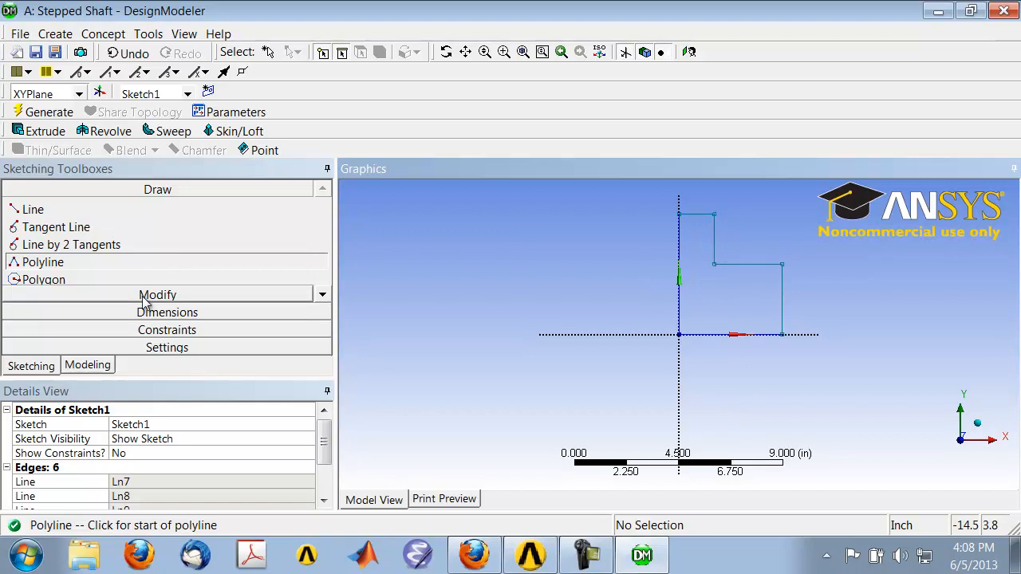
- Round the inner step corner with a 0.3 in fillet between its two edges
left_click(156, 294)
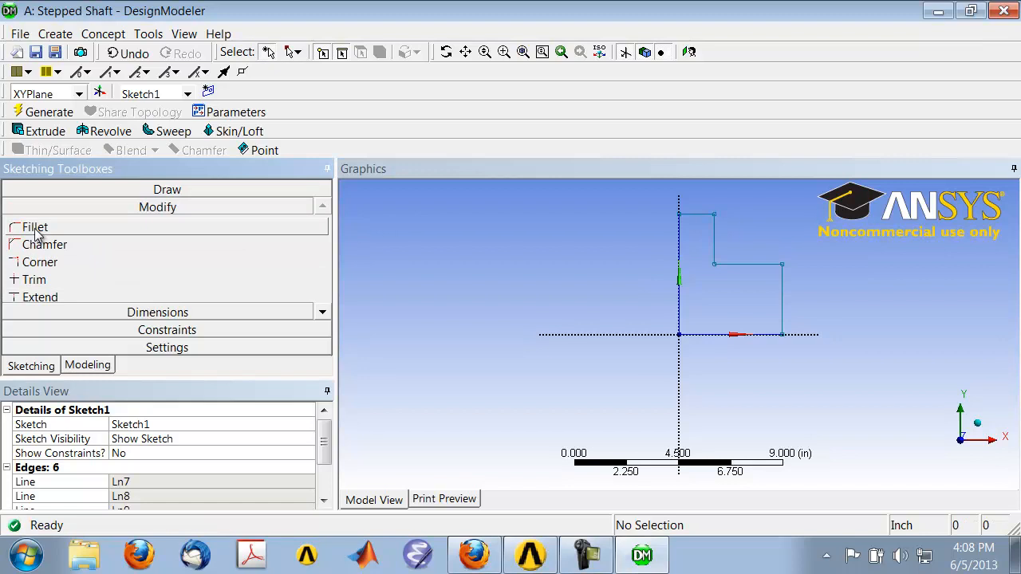
left_click(35, 226)
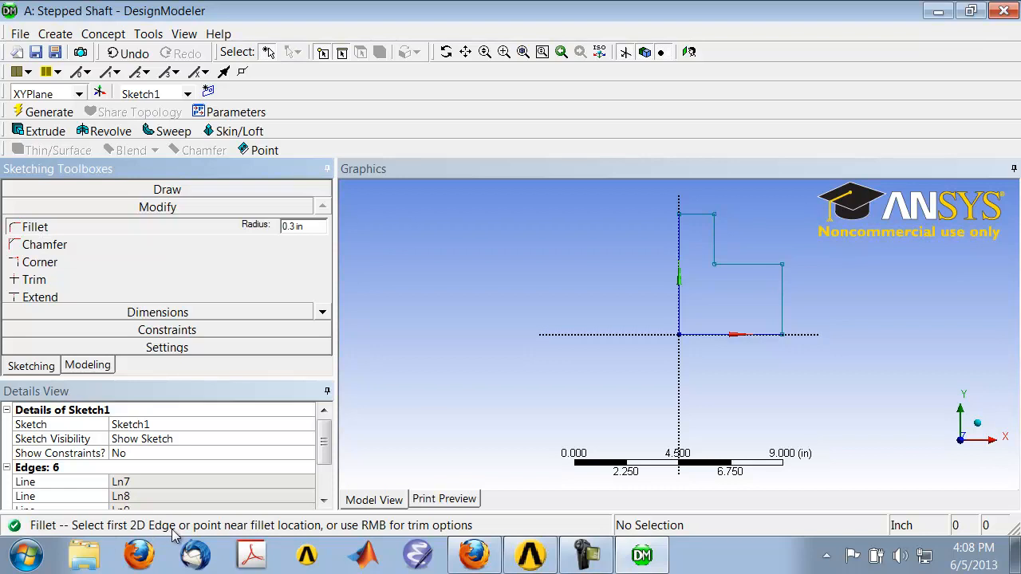
mouse_move(718, 286)
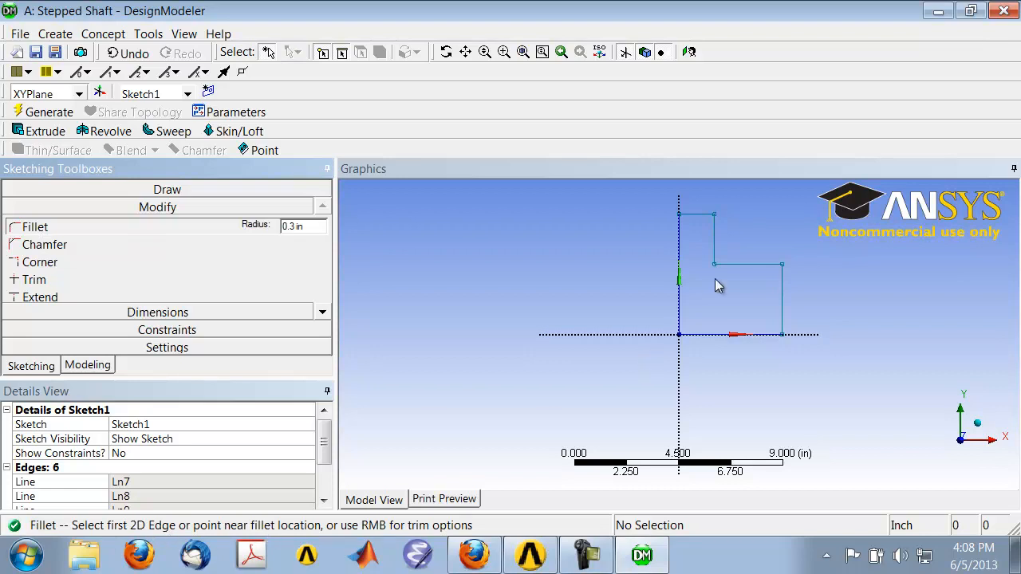
left_click(742, 265)
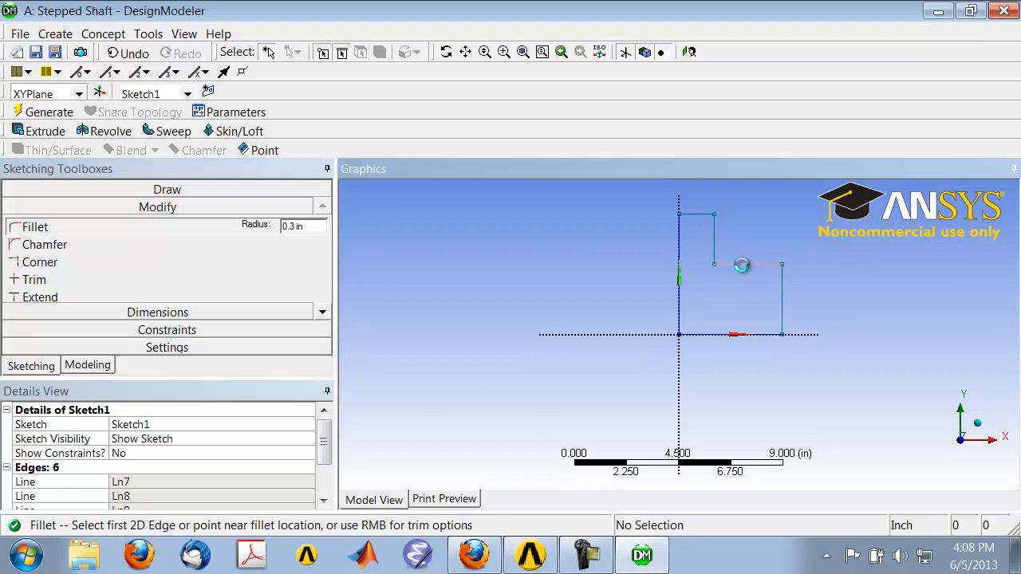
left_click(742, 265)
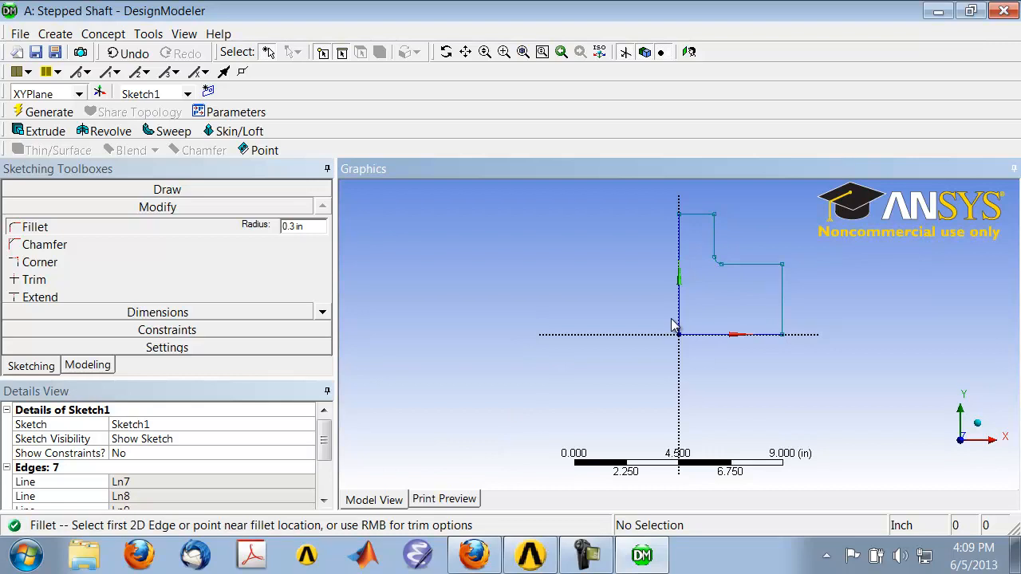
mouse_move(156, 311)
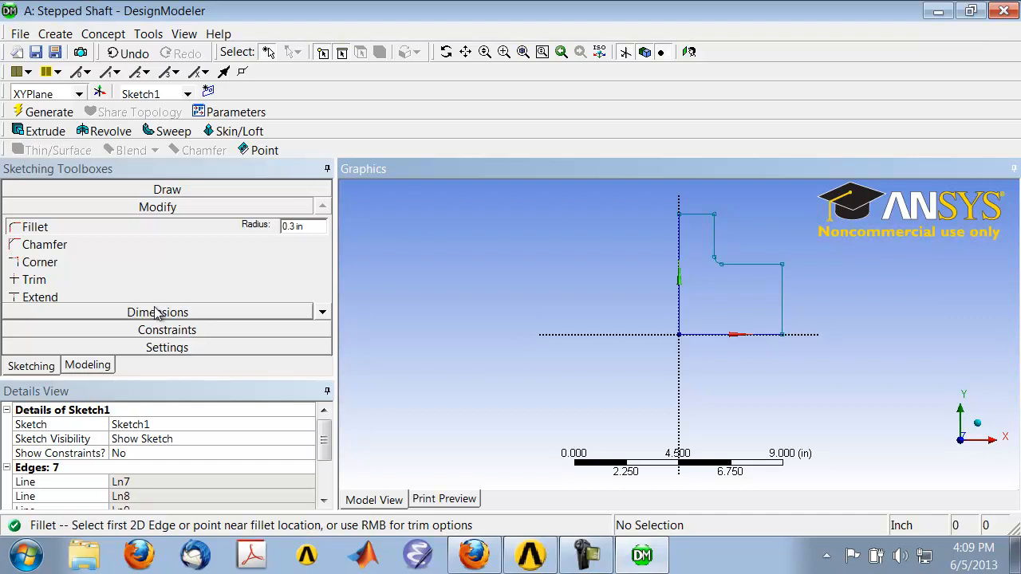
- Bring up the sketch dimensioning tools for the filleted profile
left_click(156, 311)
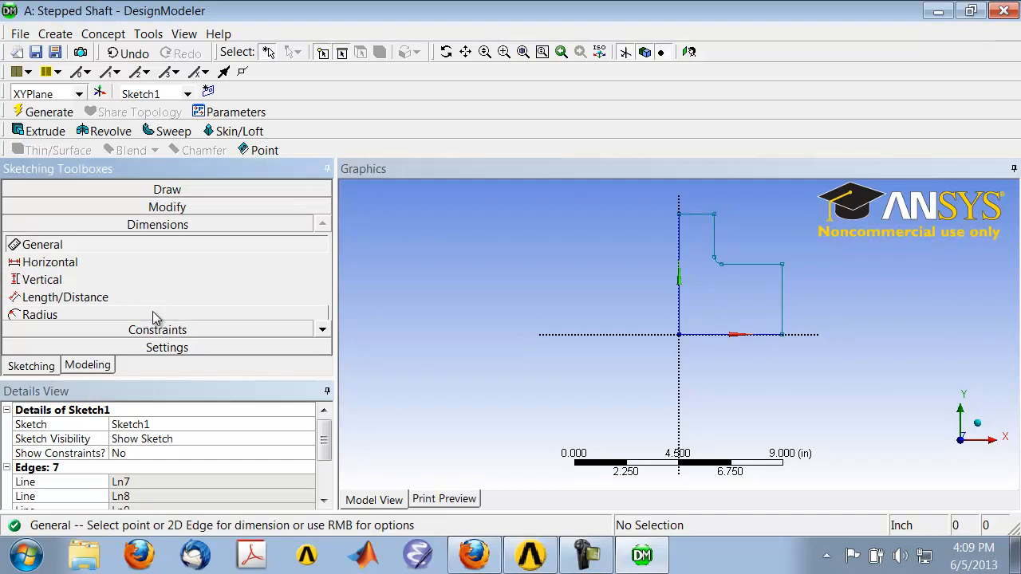
mouse_move(715, 365)
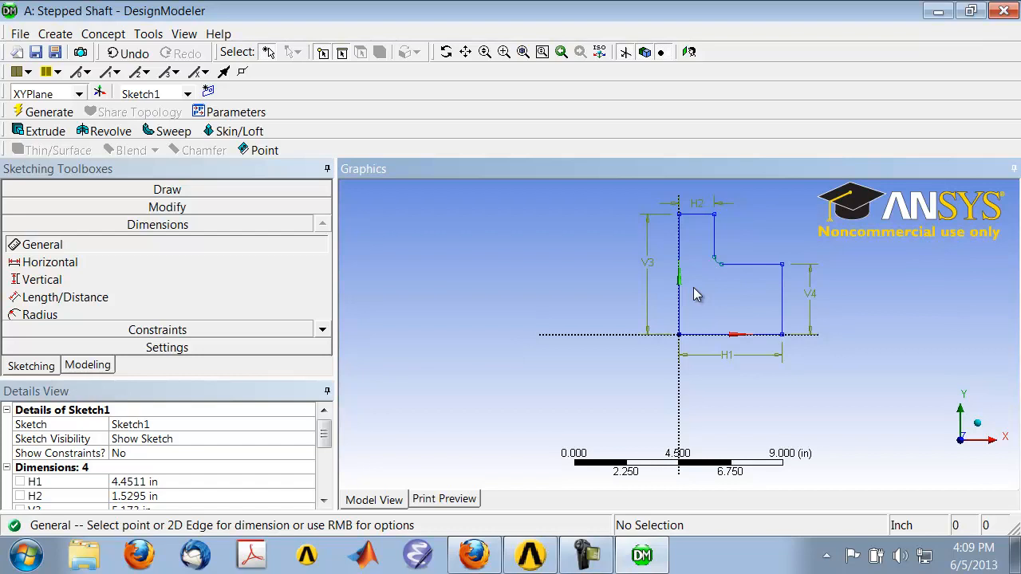
mouse_move(45, 321)
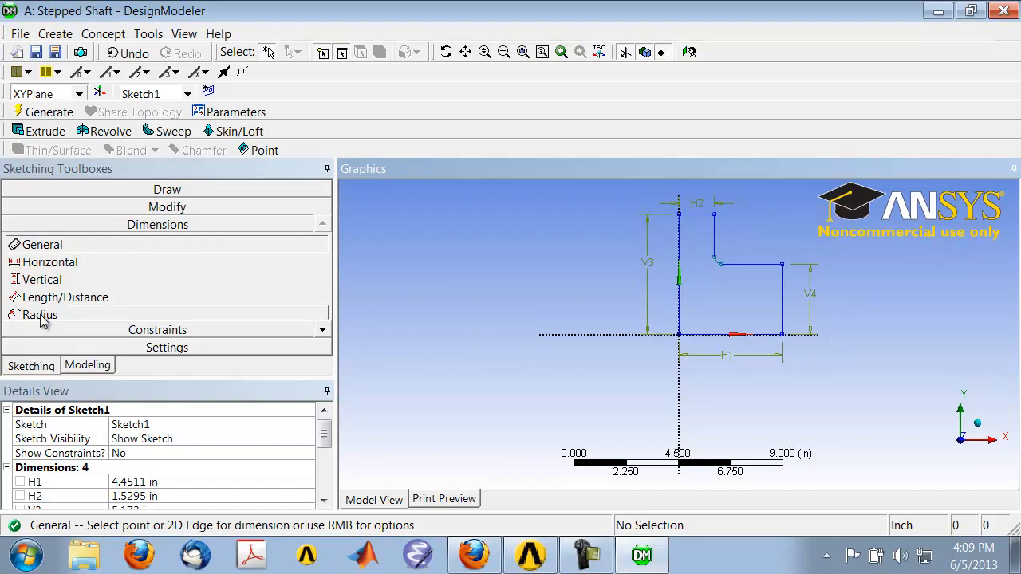
- Add radius dimension R5 to the fillet arc and display dimension values instead of names
left_click(40, 315)
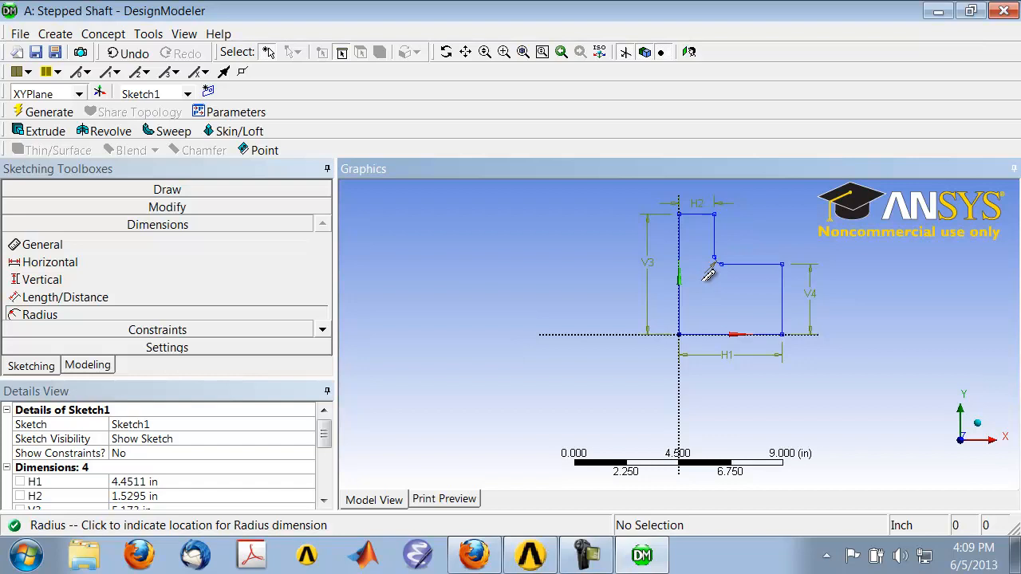
left_click(715, 264)
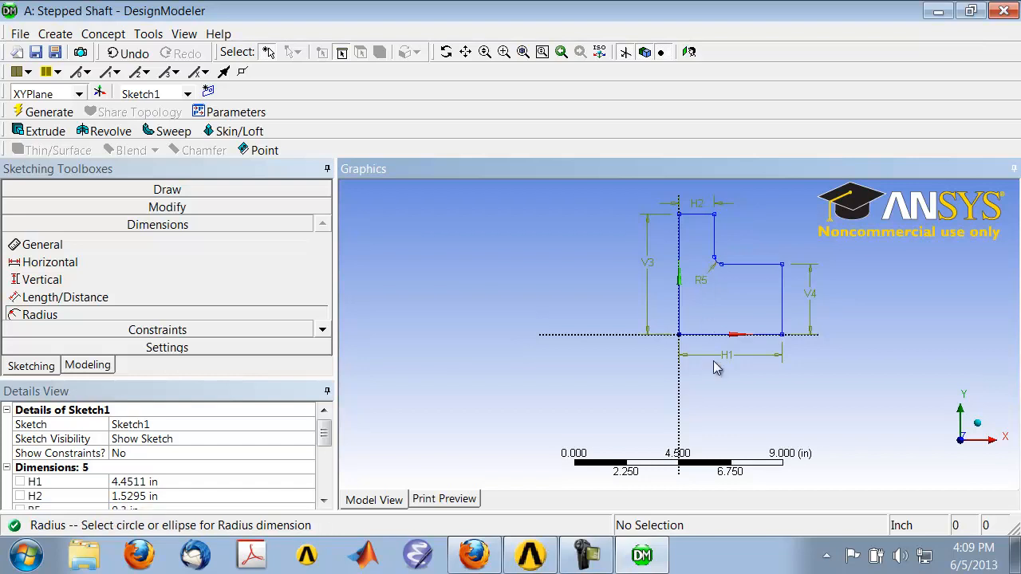
mouse_move(190, 507)
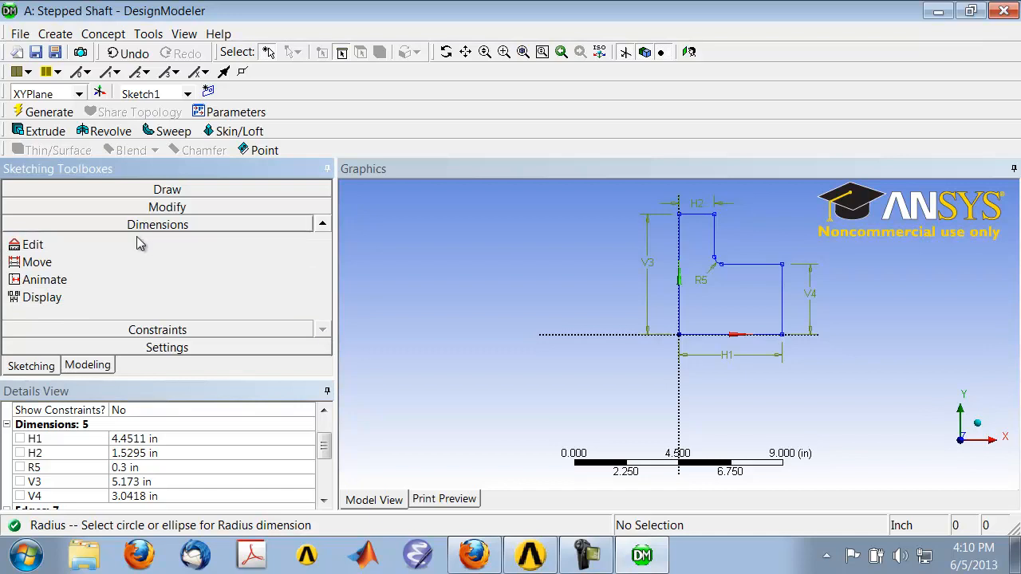
mouse_move(161, 226)
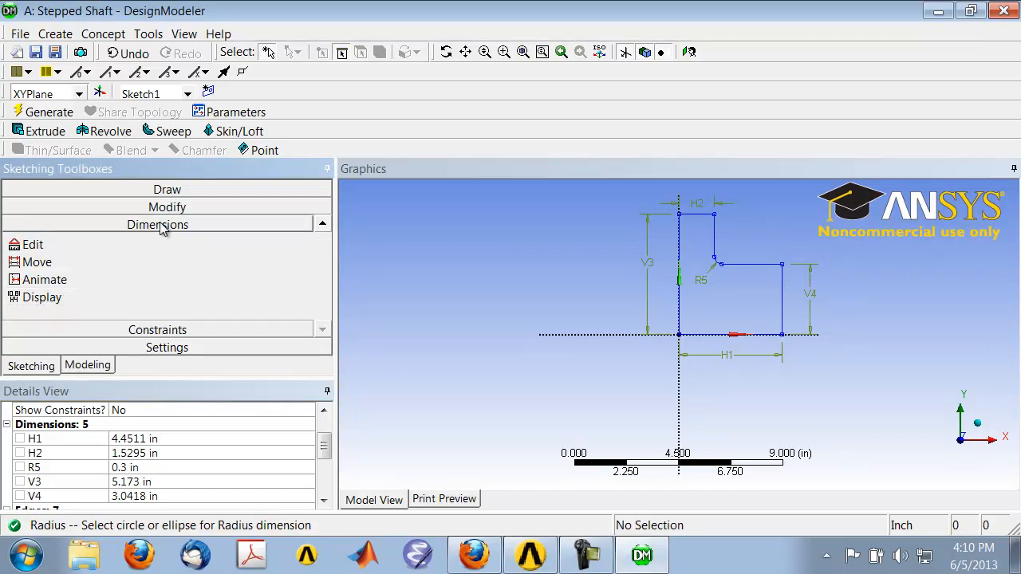
left_click(41, 297)
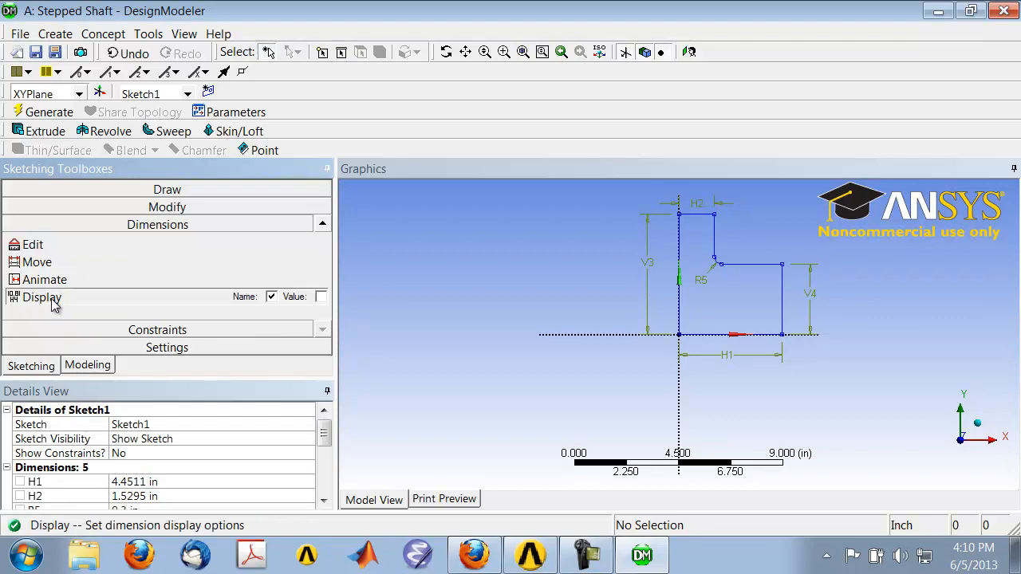
left_click(321, 297)
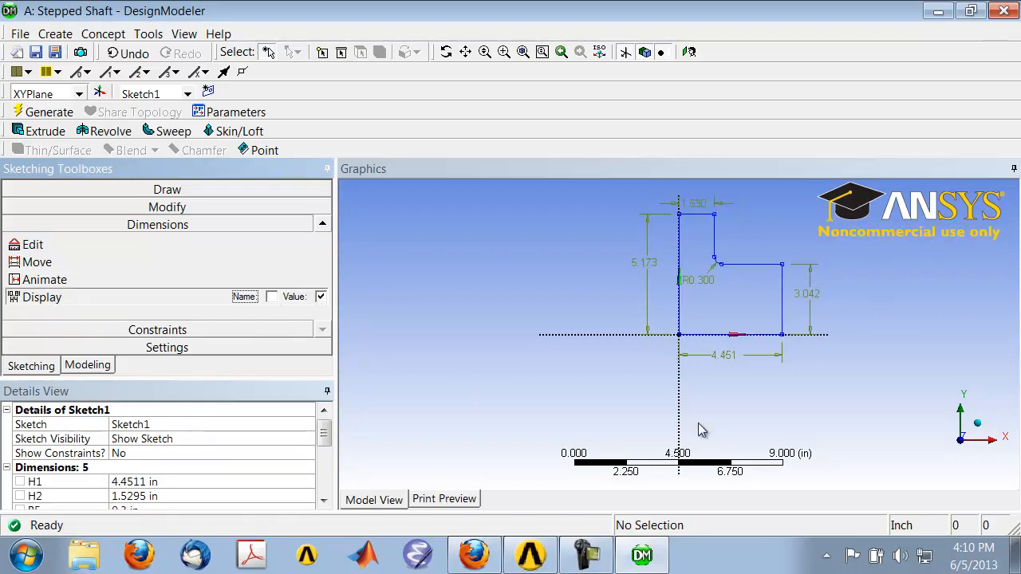
mouse_move(534, 393)
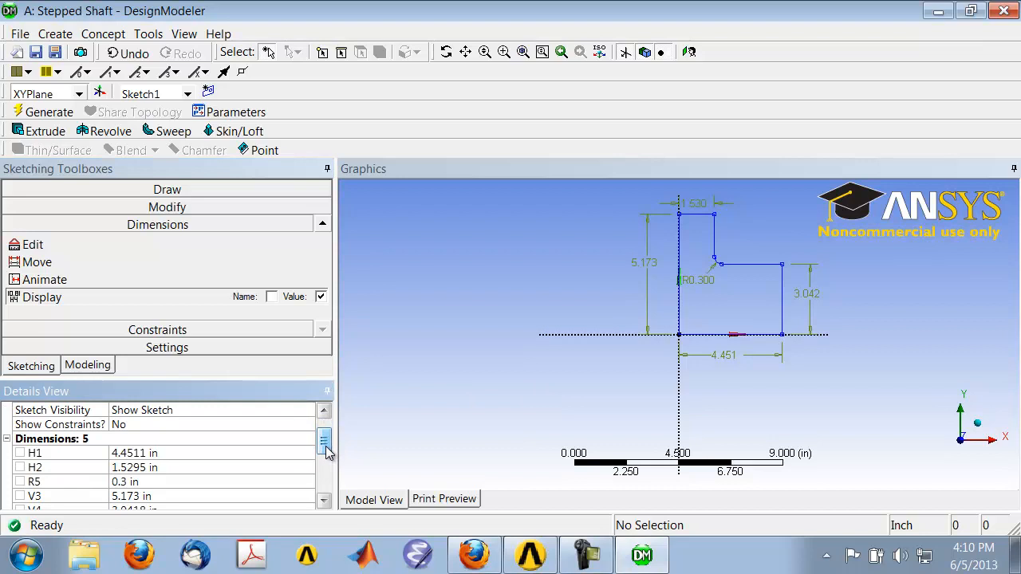
key("alt+tab")
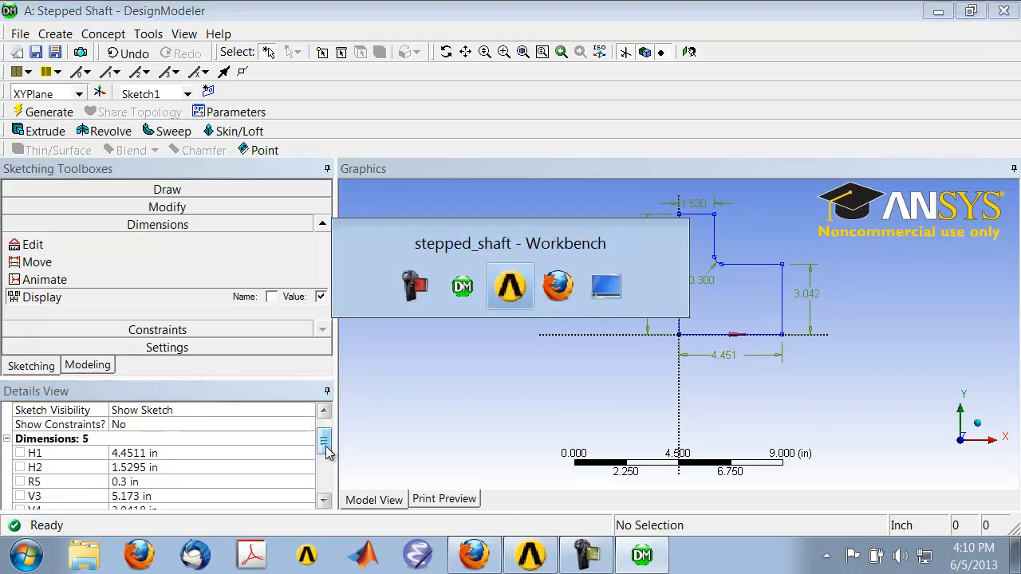
- Review the Stepped Shaft problem page in Firefox showing D=8", h=3", r=1"
left_click(472, 553)
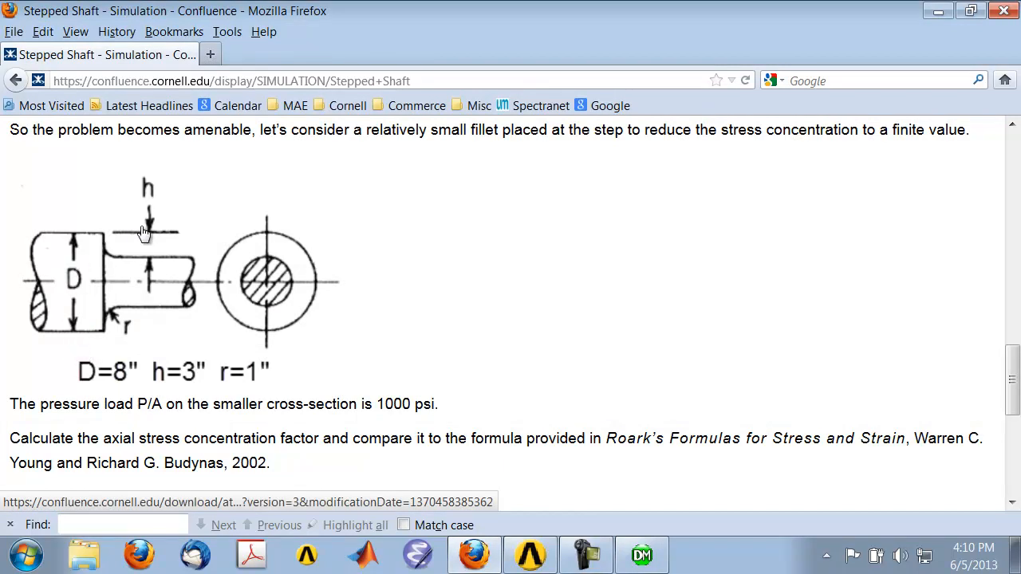
mouse_move(151, 248)
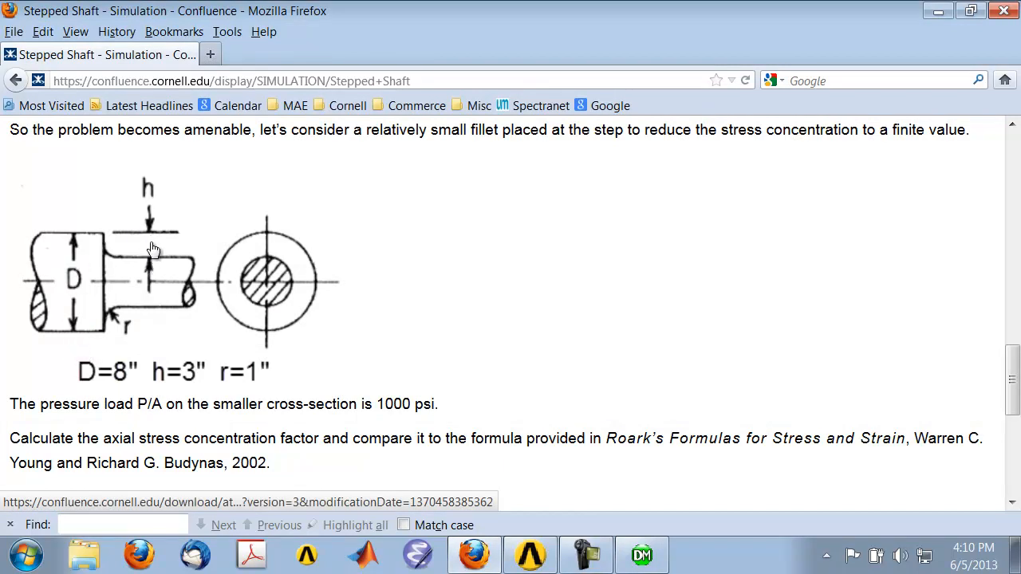
mouse_move(140, 375)
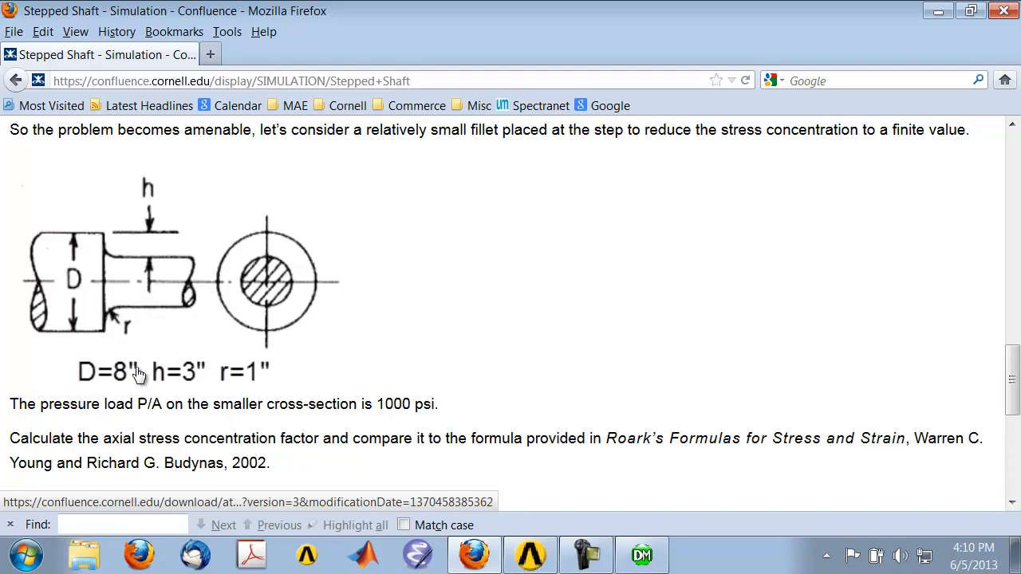
mouse_move(105, 335)
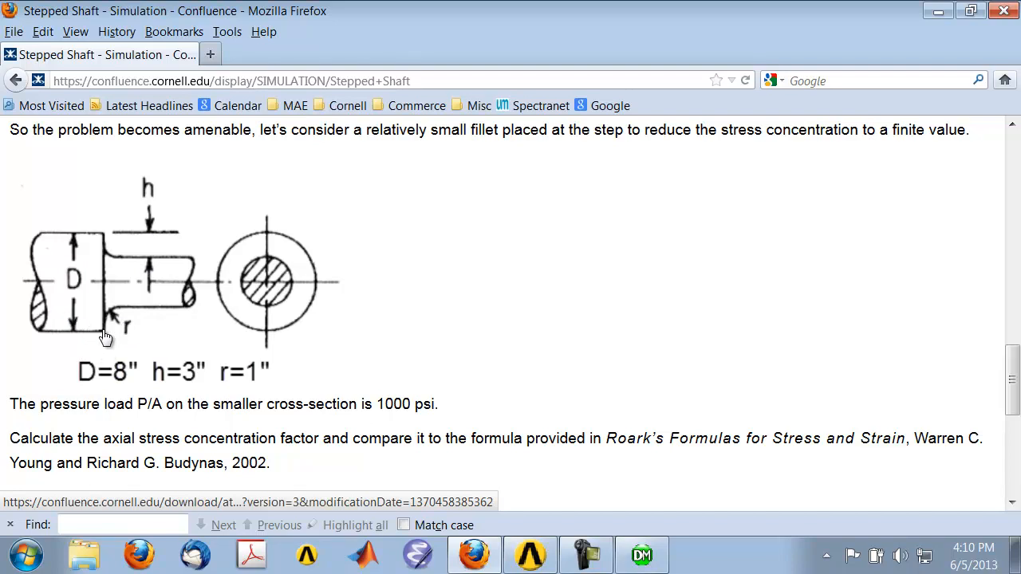
mouse_move(130, 312)
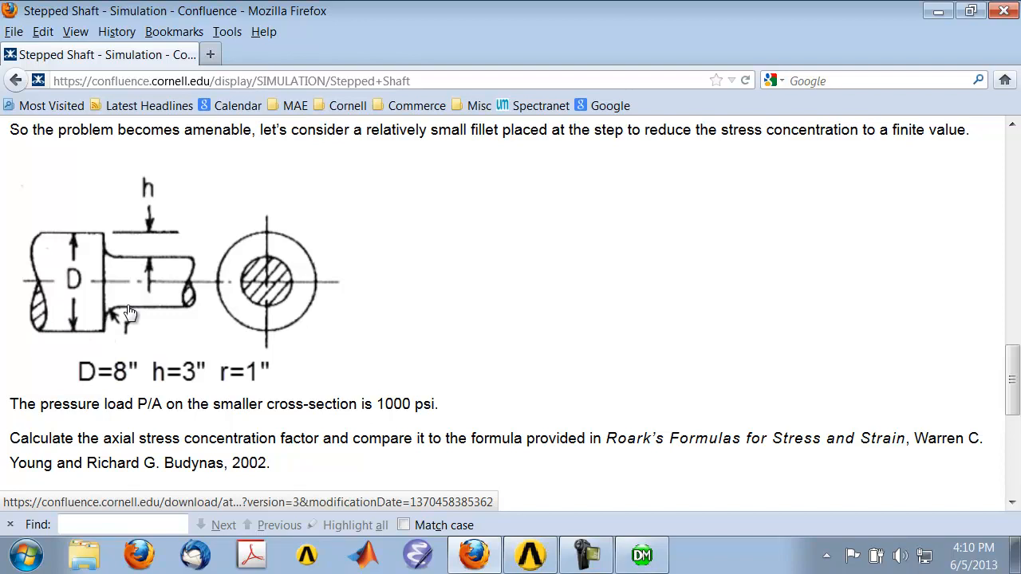
mouse_move(119, 316)
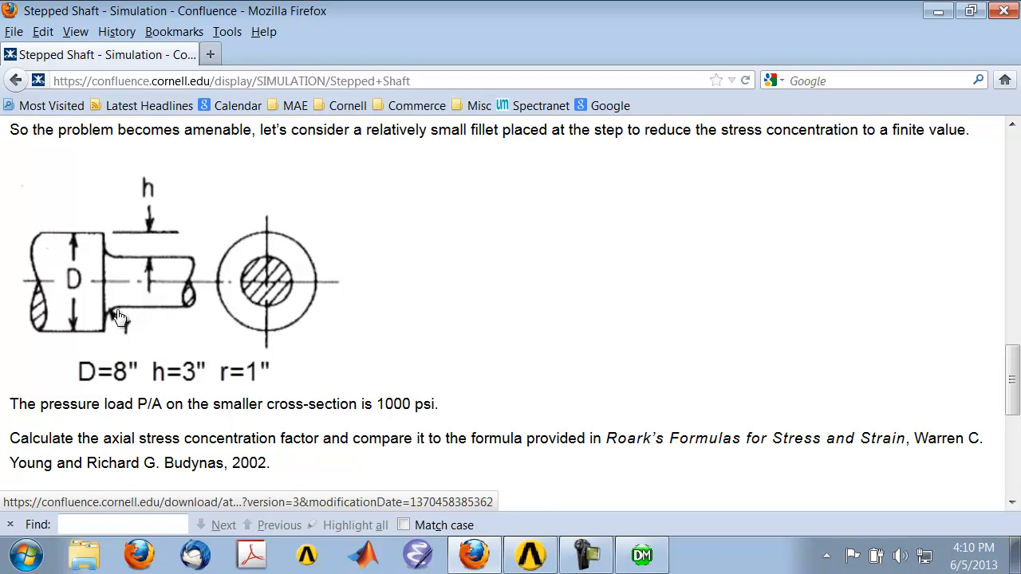
mouse_move(242, 353)
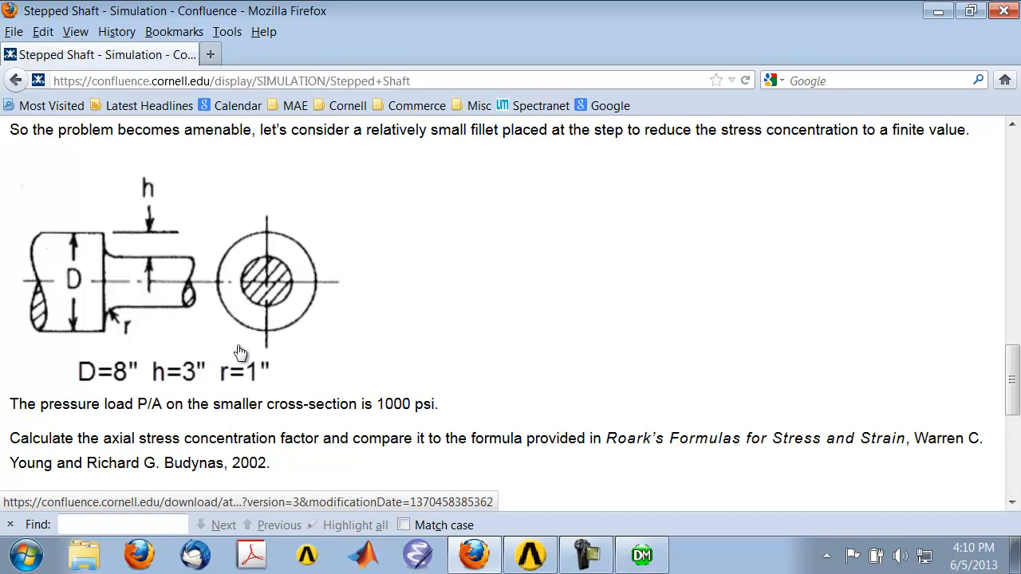
mouse_move(230, 106)
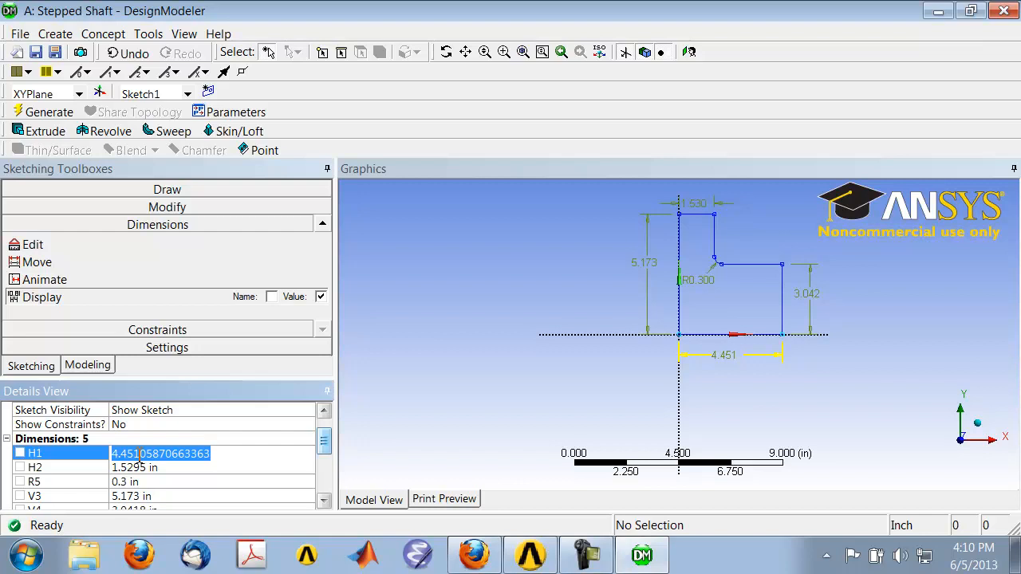
- Set sketch dimensions H1 4 in, H2 1 in, R5 1 in and V3 8 in, then select V4
type("4 in")
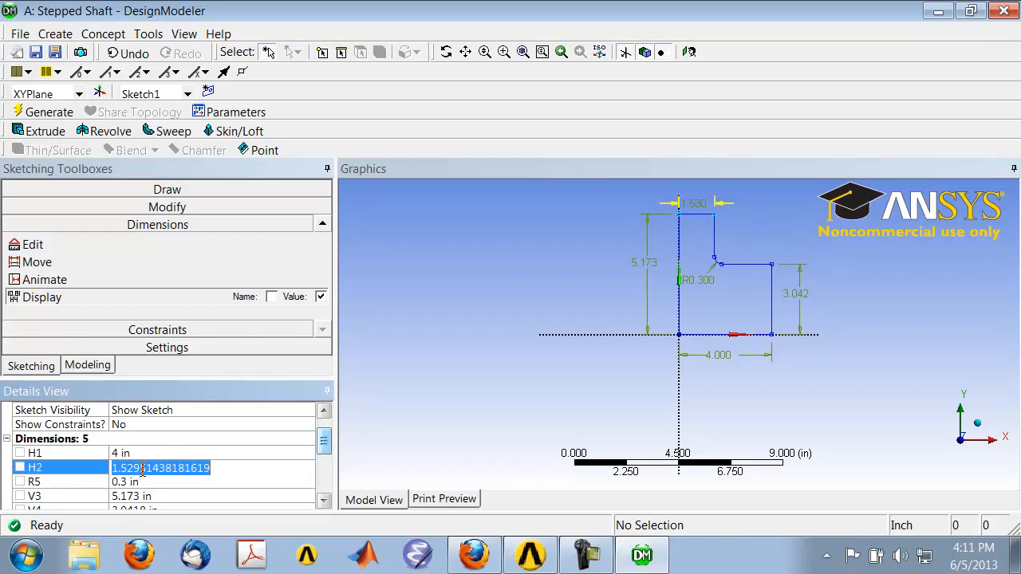
type("1 in")
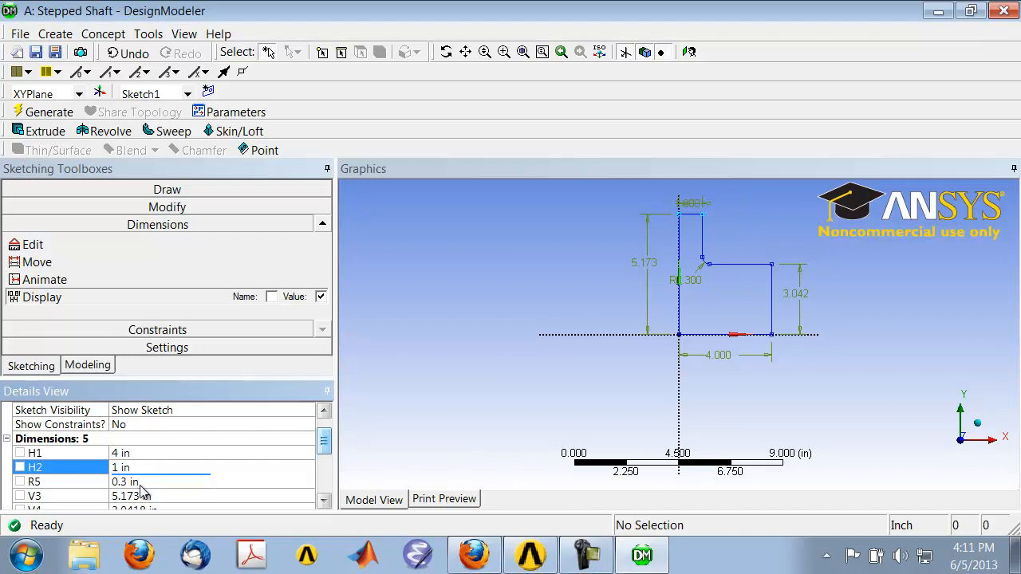
left_click(131, 481)
type("1")
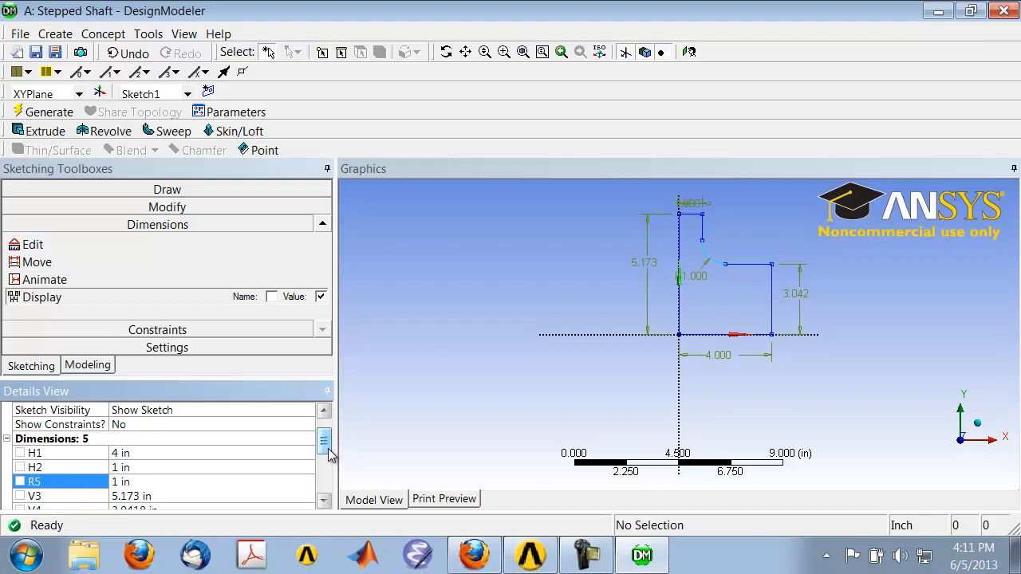
scroll("down", 3)
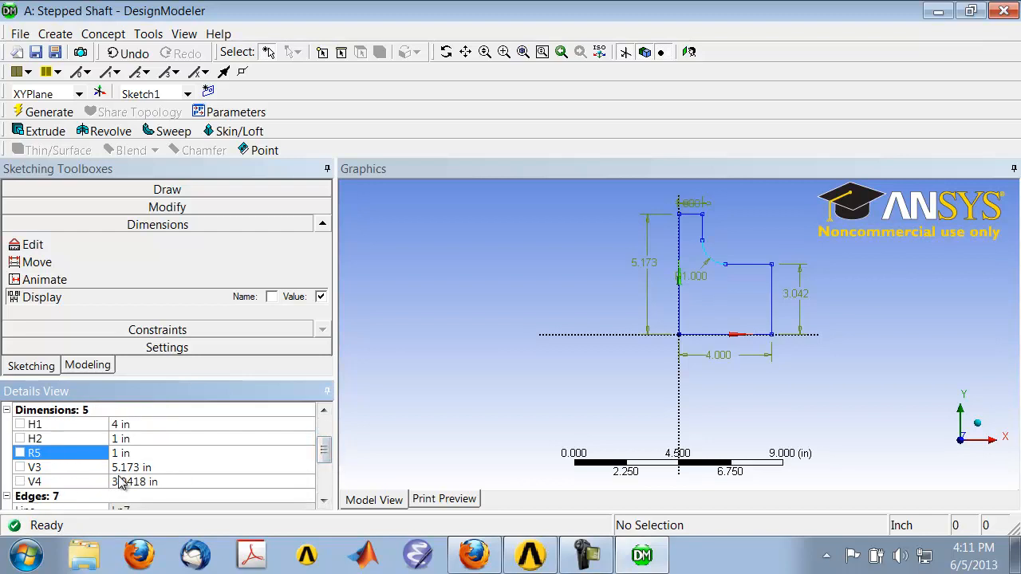
mouse_move(124, 482)
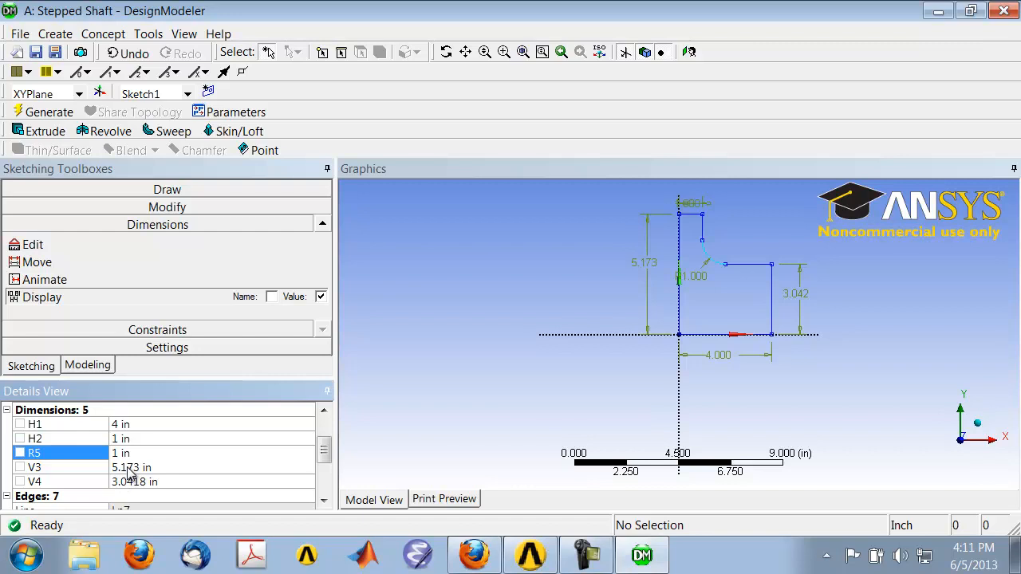
left_click(35, 466)
type("8")
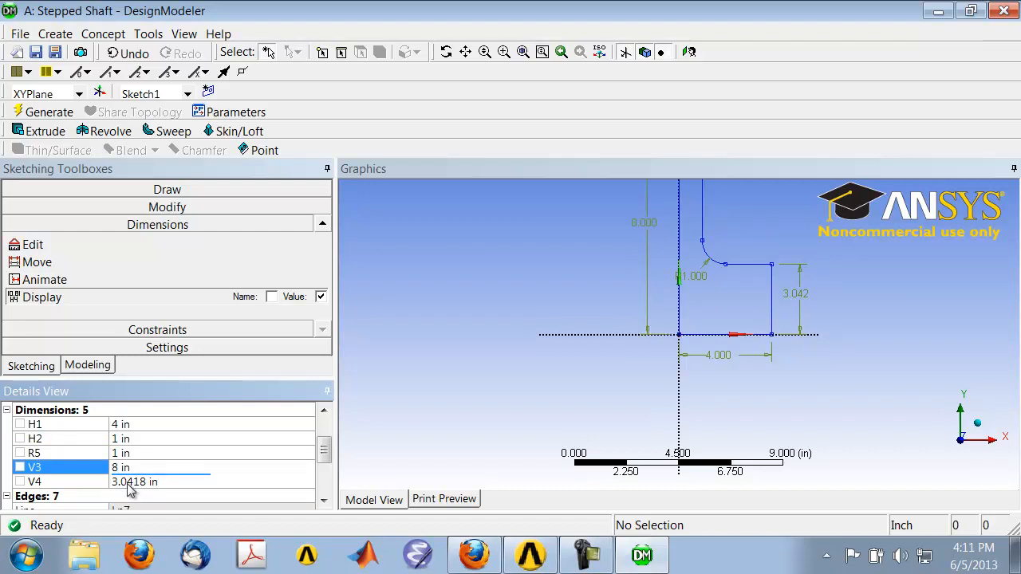
left_click(159, 482)
type("4")
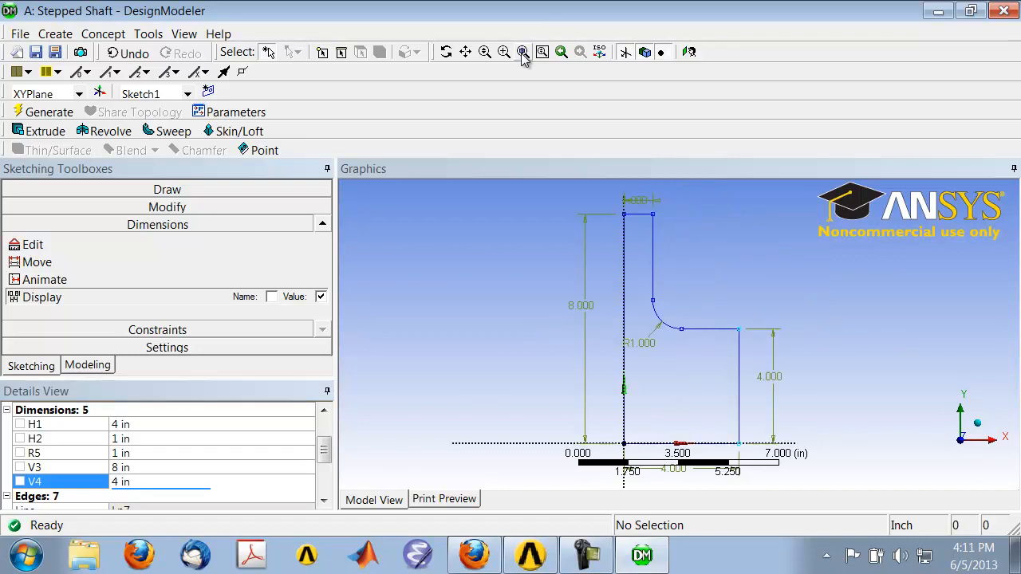
mouse_move(549, 472)
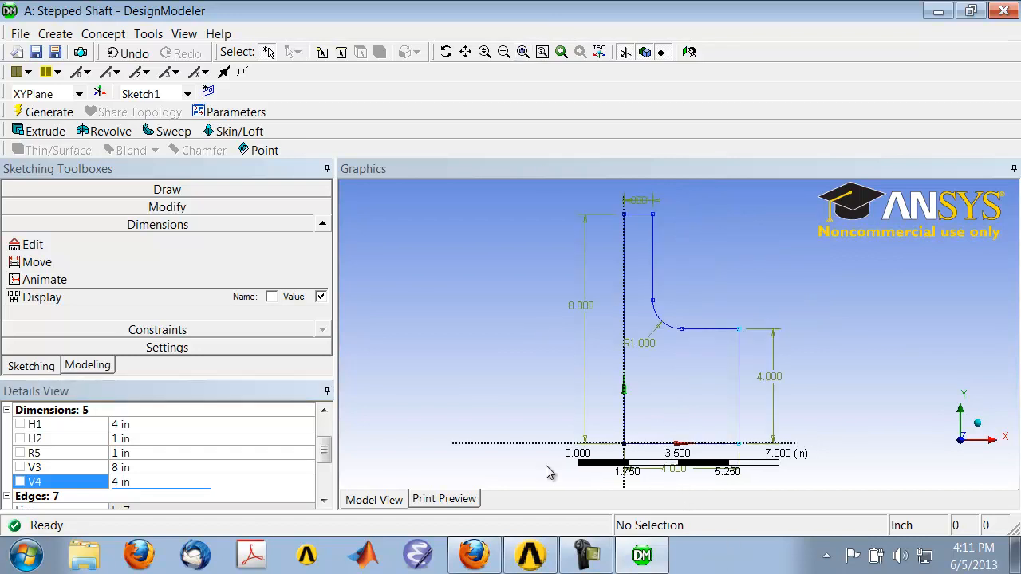
- Zoom to fit so the whole 8 in tall profile with 4 in step and 1 in fillet shows
left_click(185, 34)
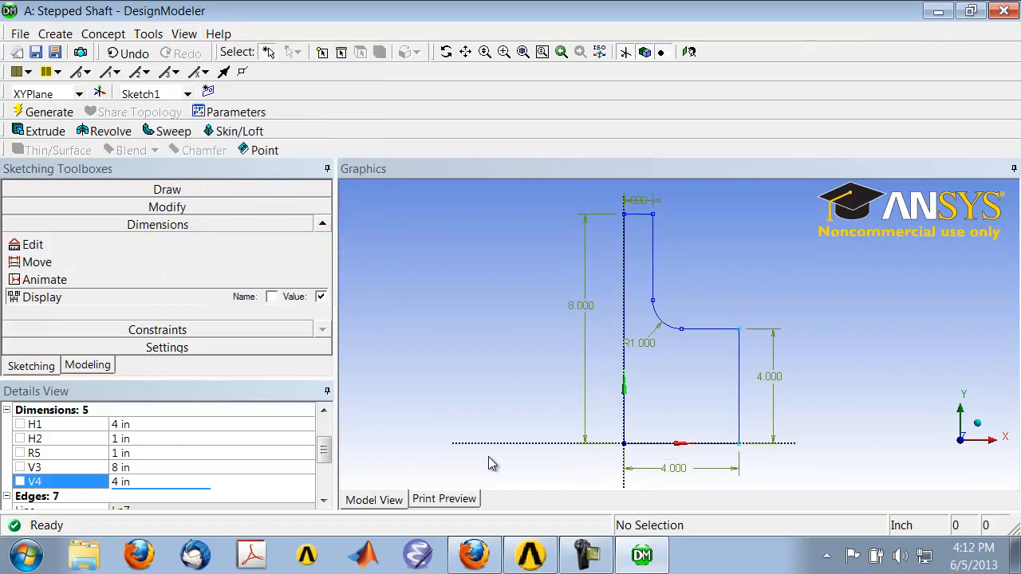
mouse_move(583, 482)
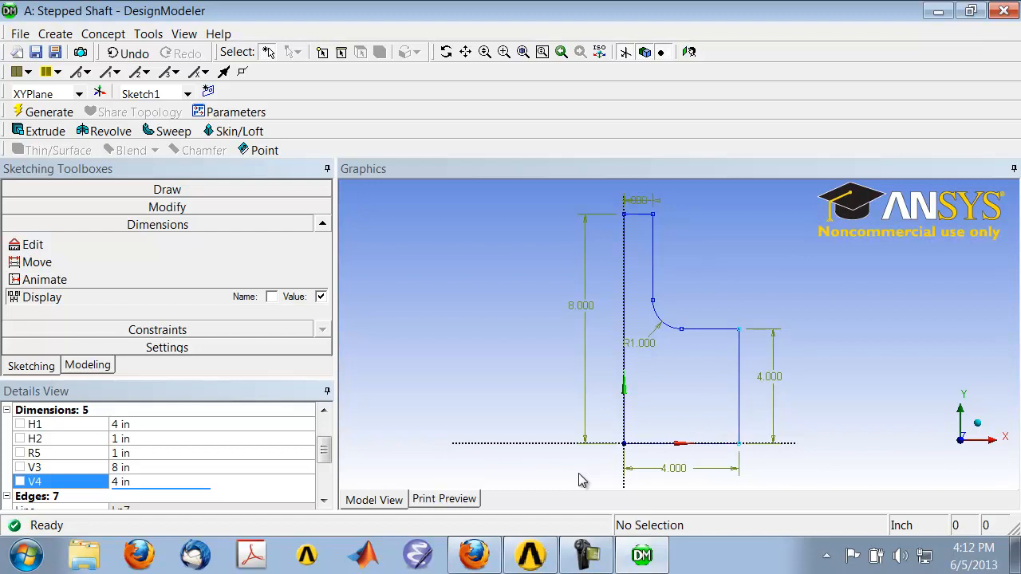
mouse_move(104, 33)
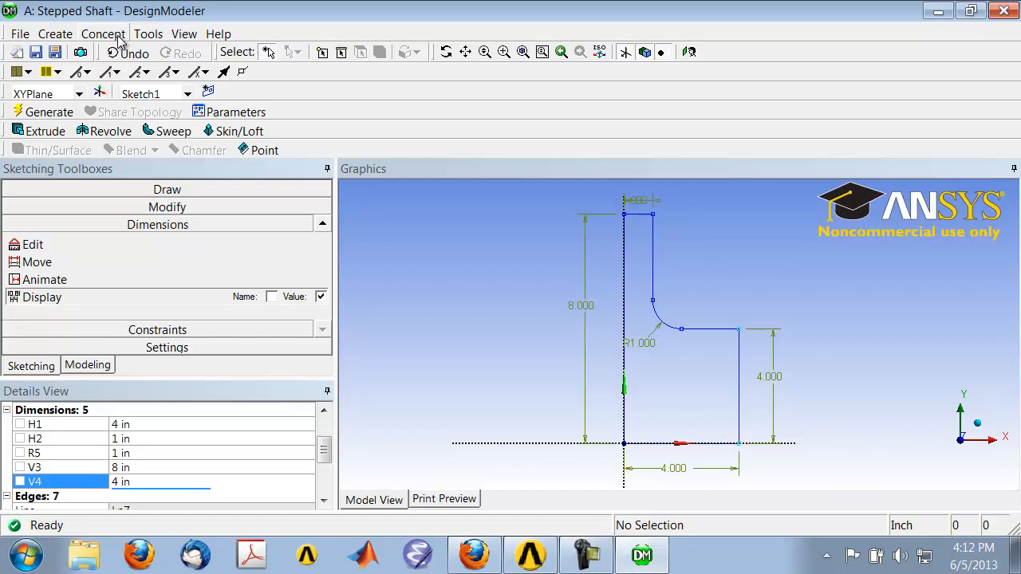
- Create a Surfaces From Sketches feature SurfaceSk1 with Sketch1 as its base object
left_click(102, 34)
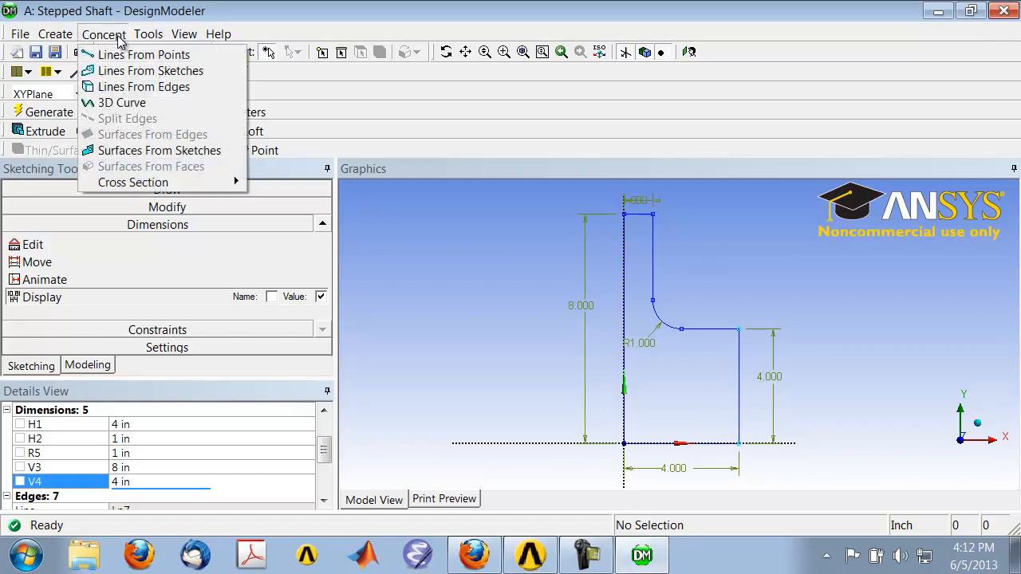
mouse_move(159, 150)
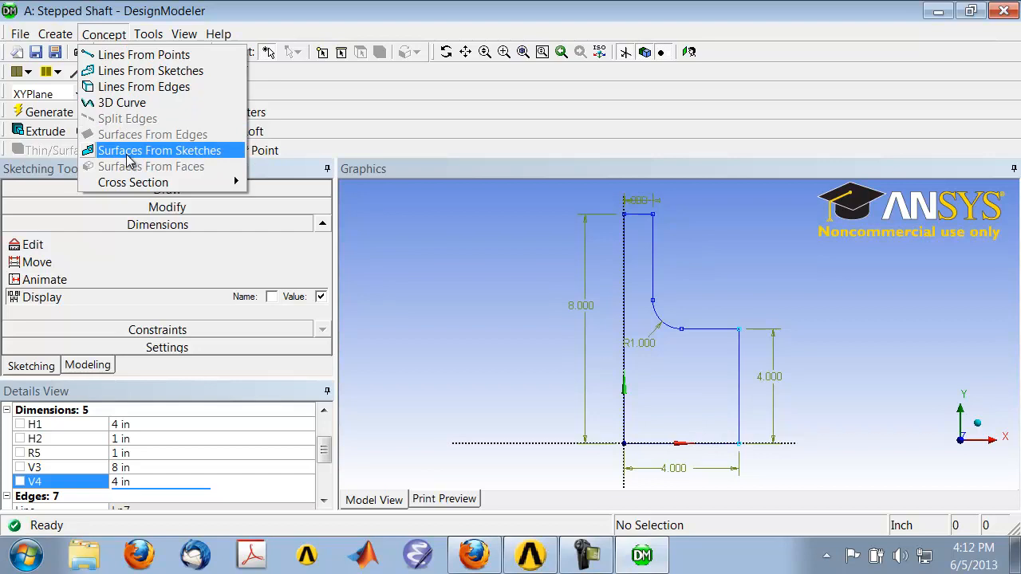
mouse_move(131, 160)
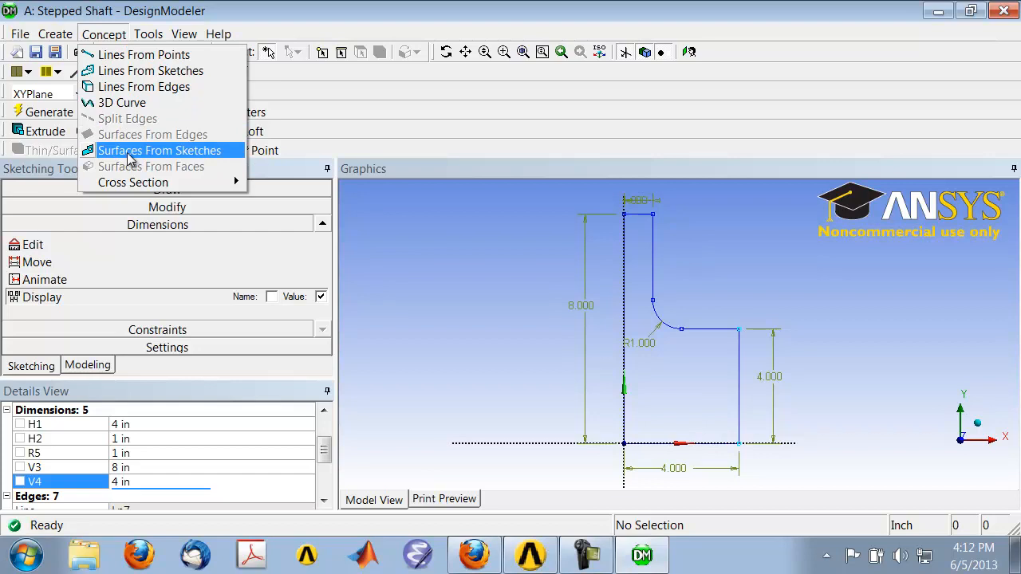
left_click(159, 150)
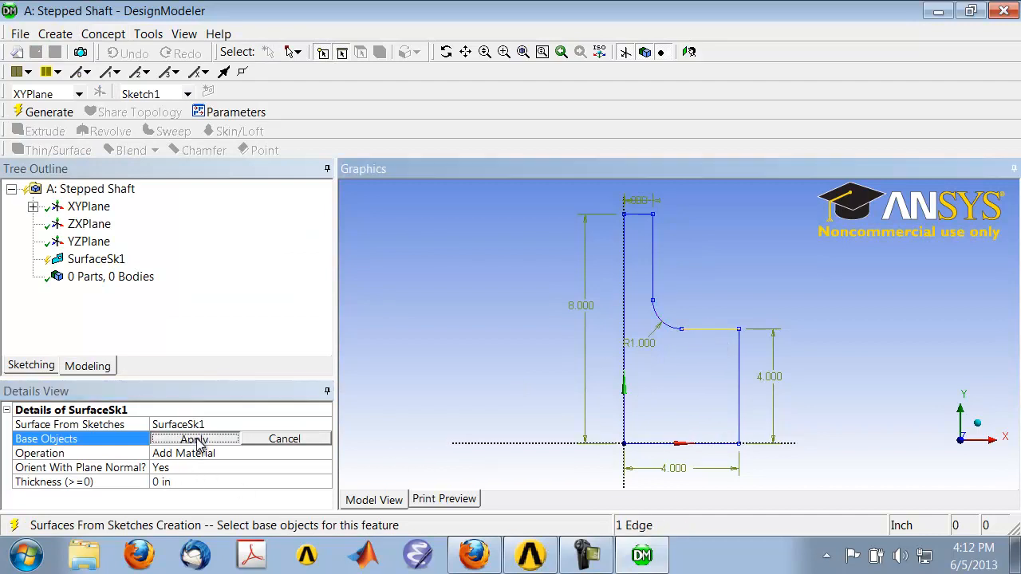
left_click(193, 439)
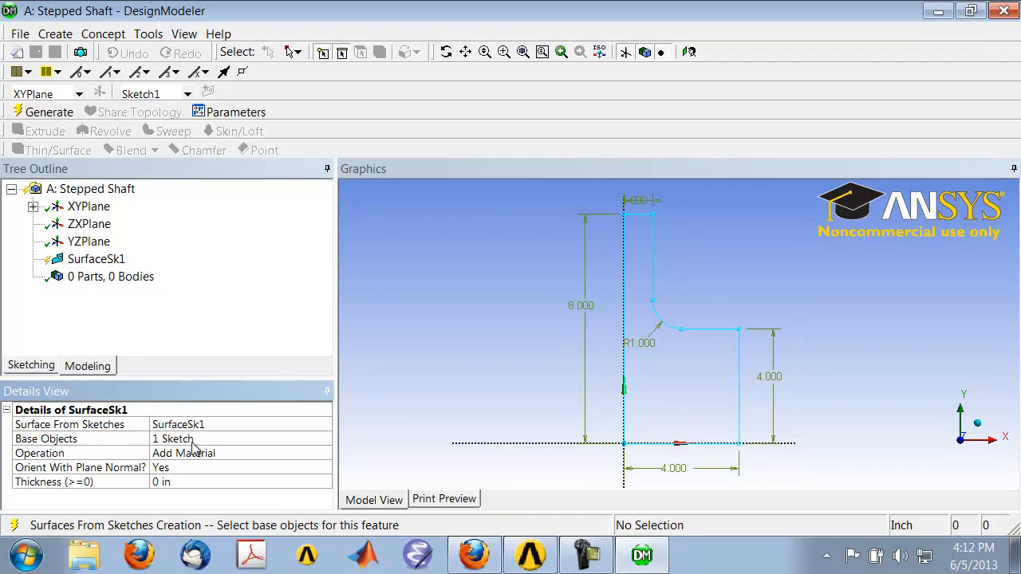
mouse_move(661, 412)
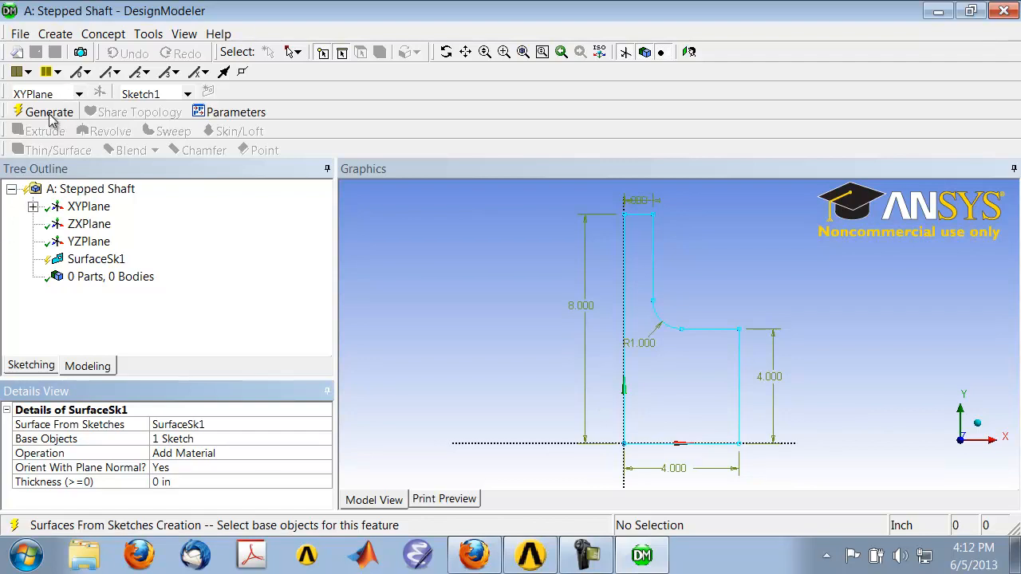
- Generate SurfaceSk1 into one part with a single surface body and hide the sketch plane
left_click(48, 112)
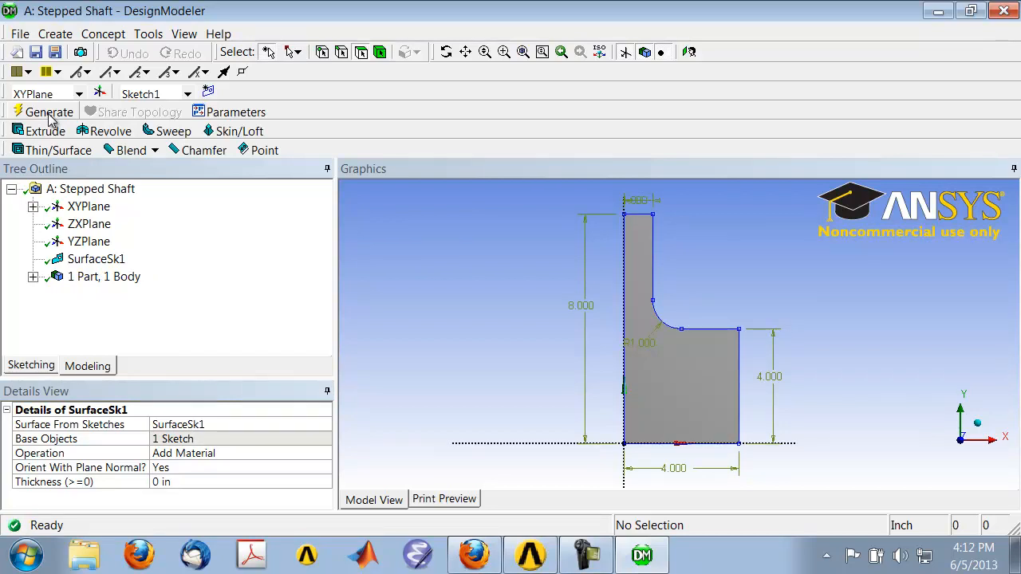
mouse_move(549, 323)
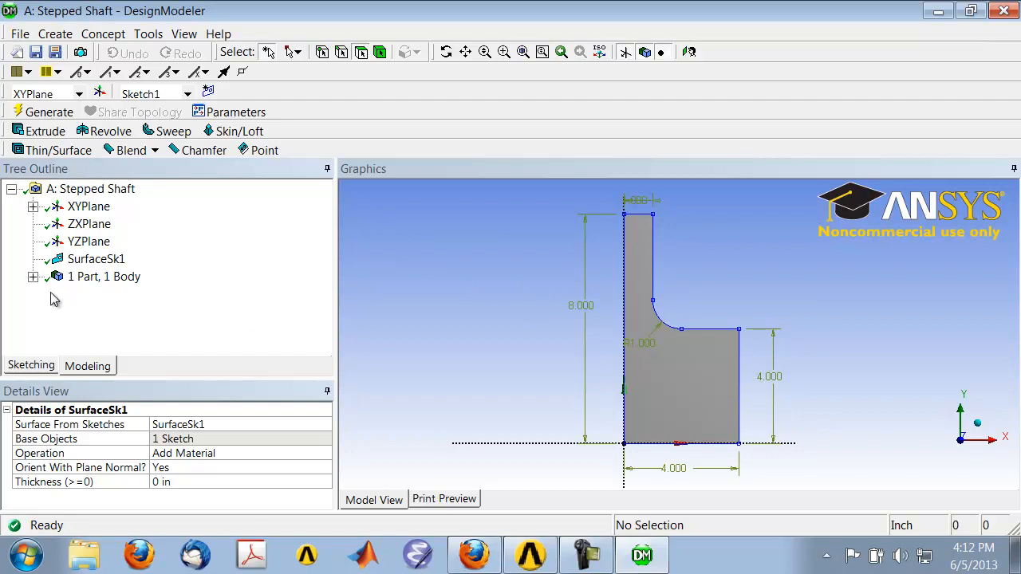
left_click(33, 276)
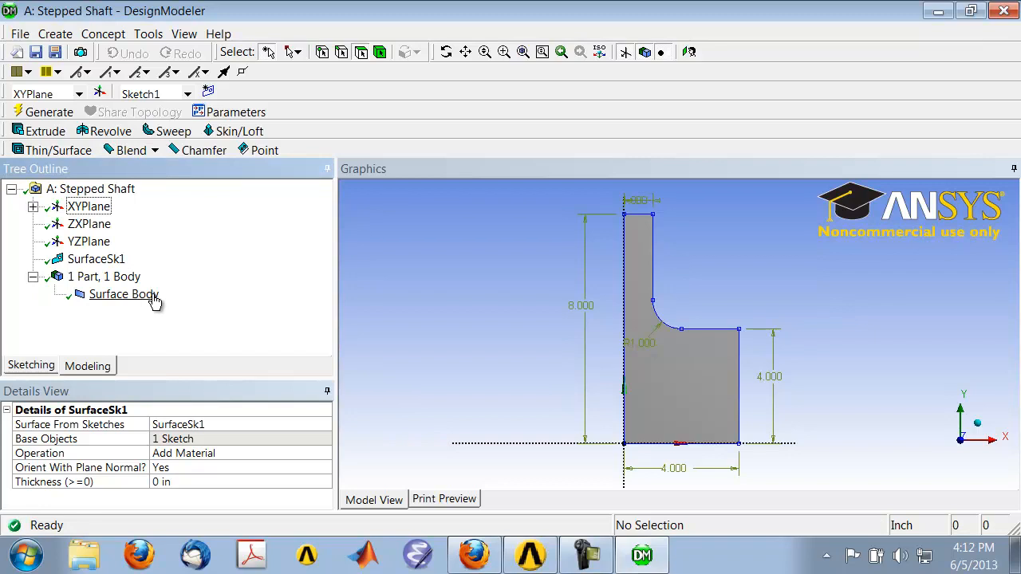
mouse_move(625, 51)
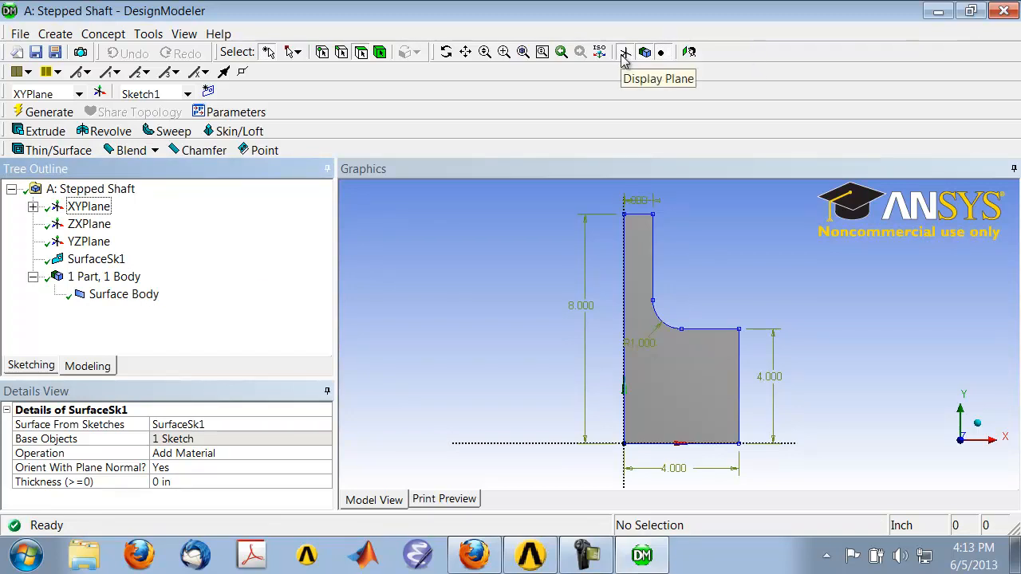
left_click(625, 51)
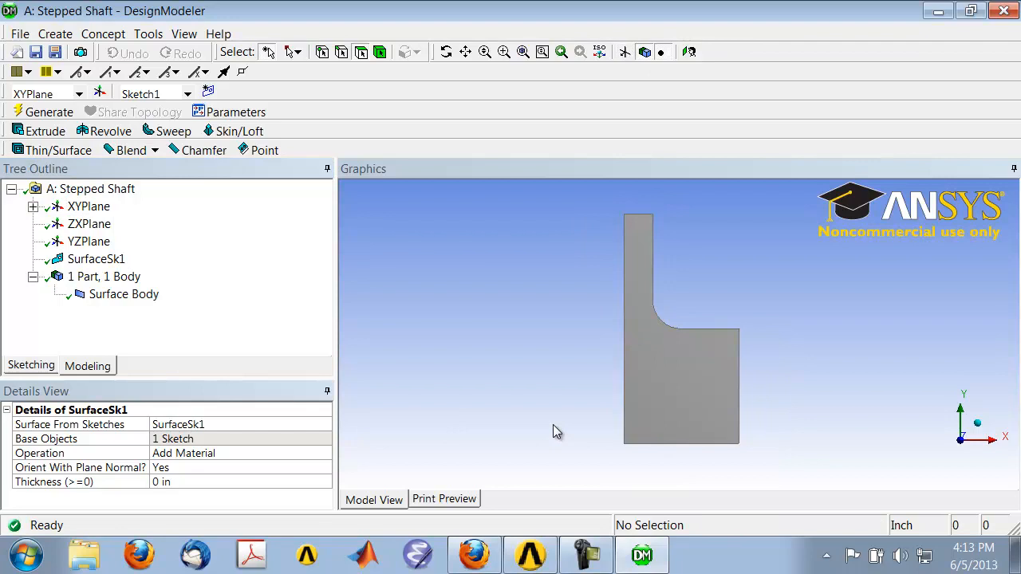
mouse_move(332, 230)
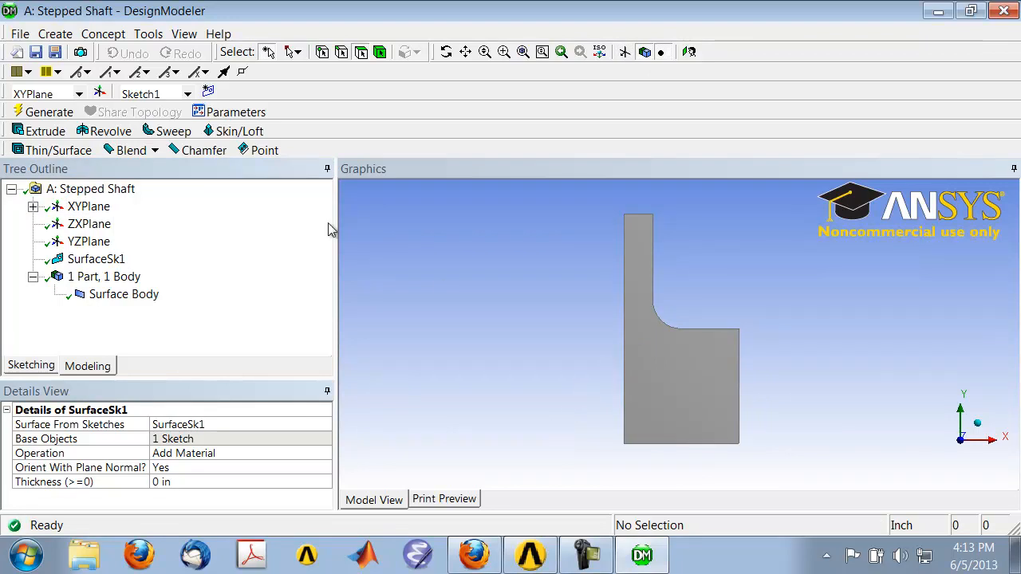
mouse_move(35, 51)
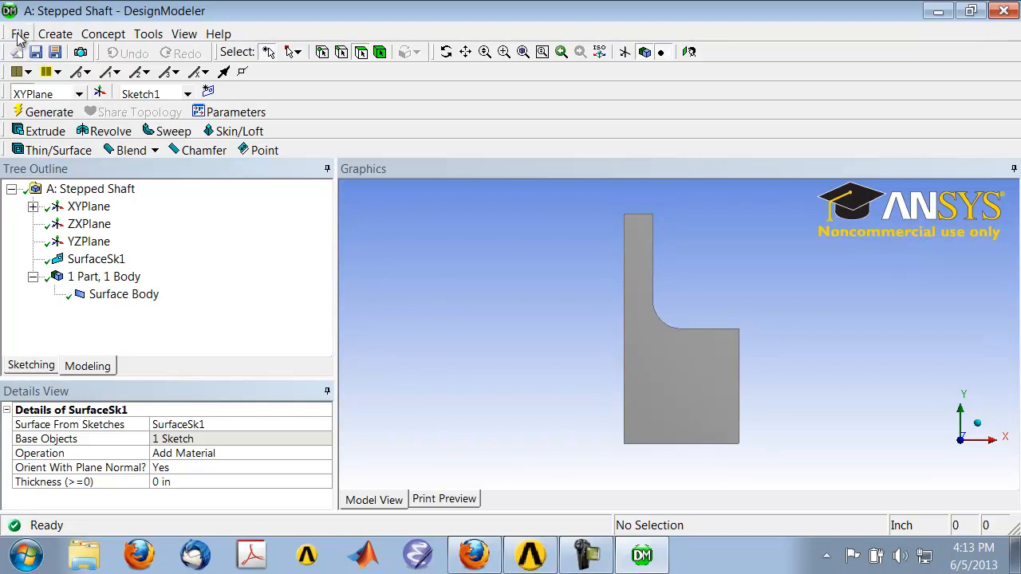
- Close DesignModeler and return to the schematic with the Geometry cell marked complete
left_click(19, 33)
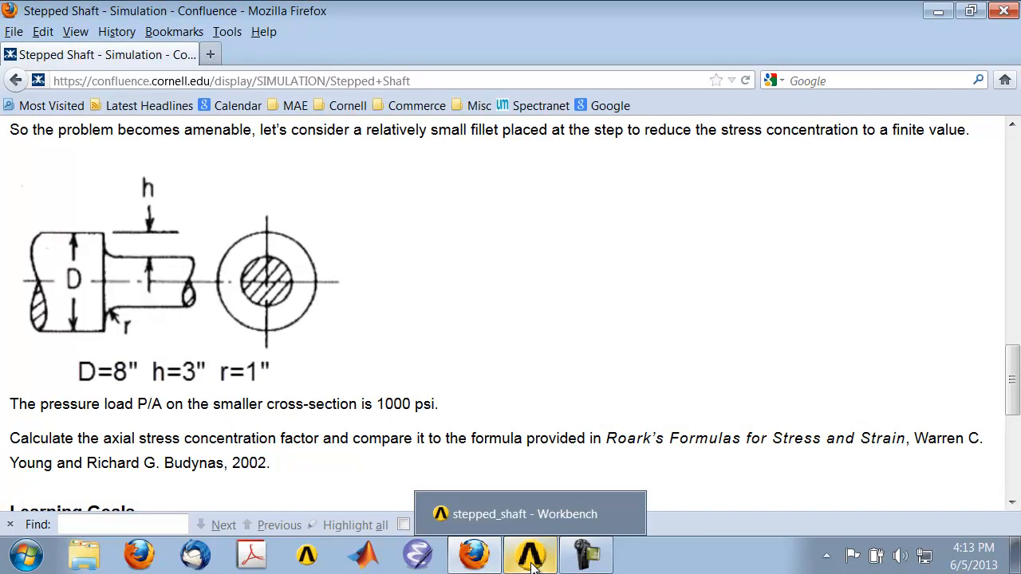
left_click(530, 554)
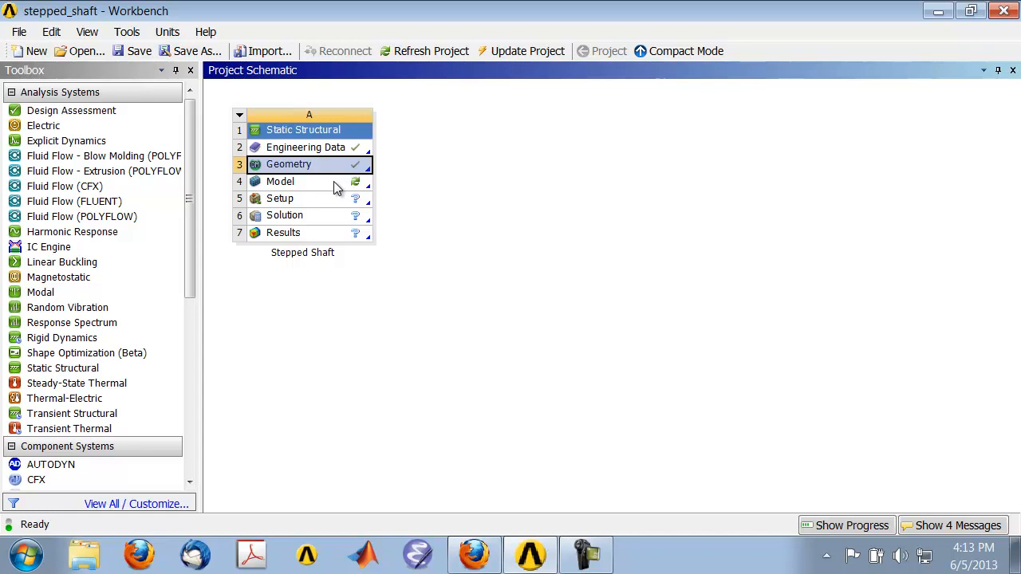
mouse_move(504, 303)
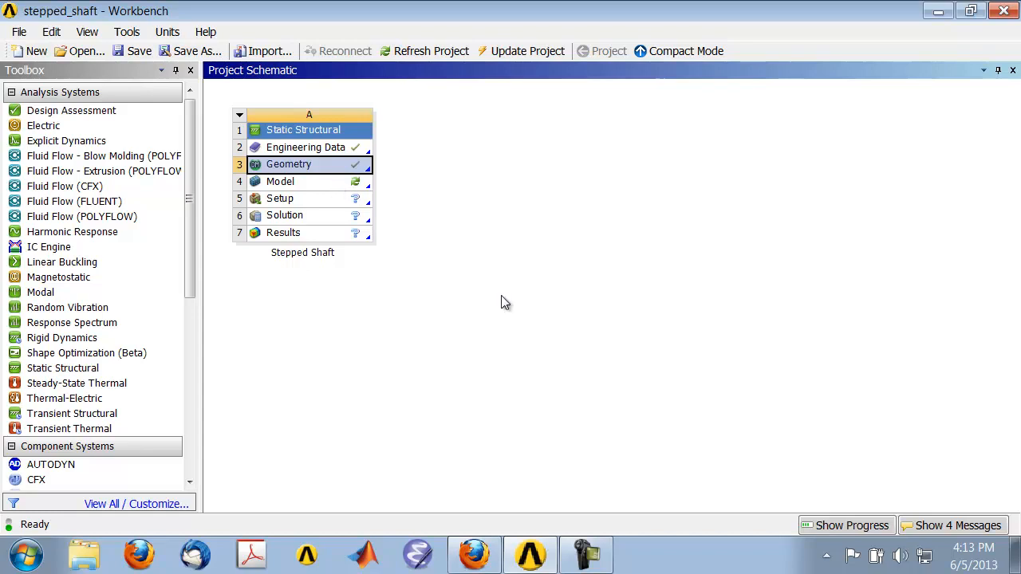